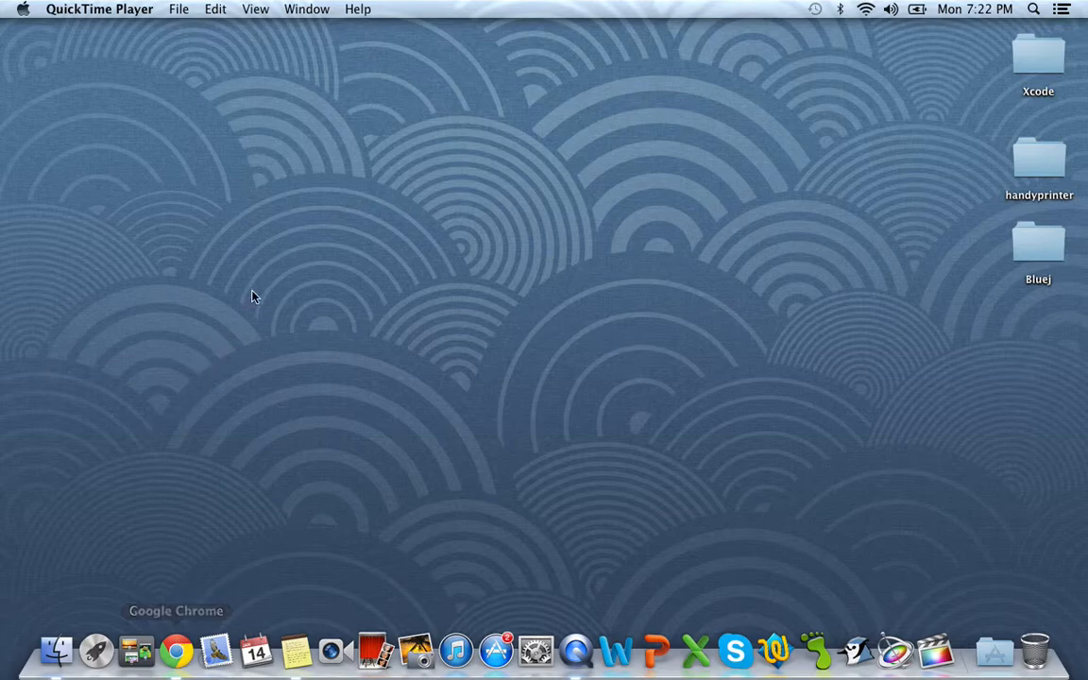
- Start a new Chrome window and search Google for 'bluej'
right_click(176, 650)
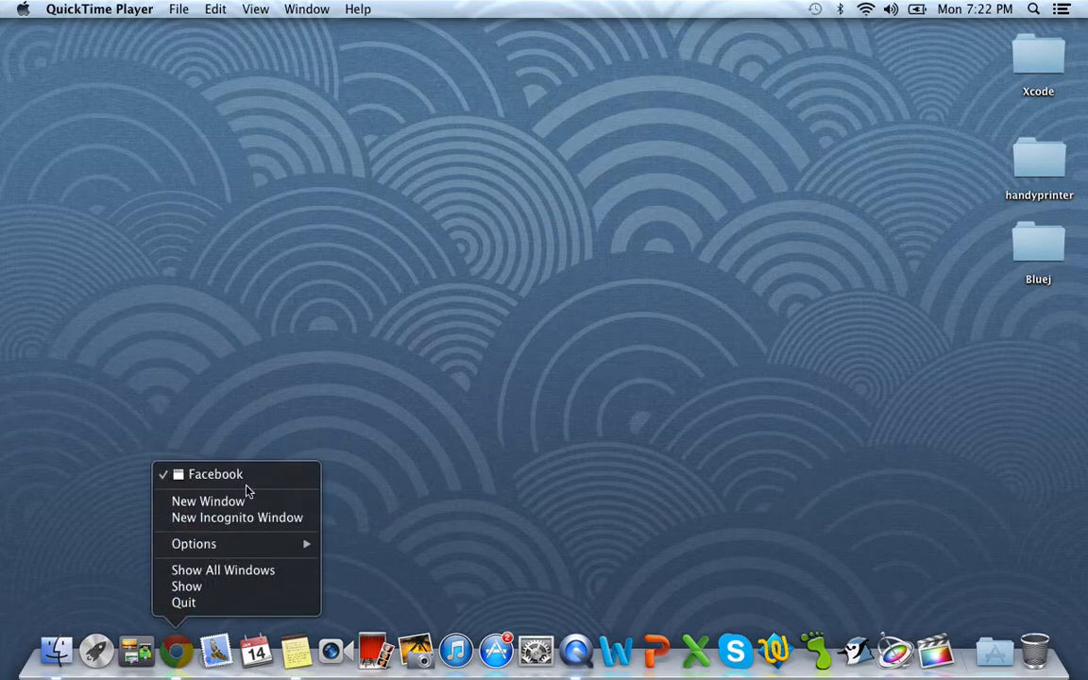
mouse_move(207, 502)
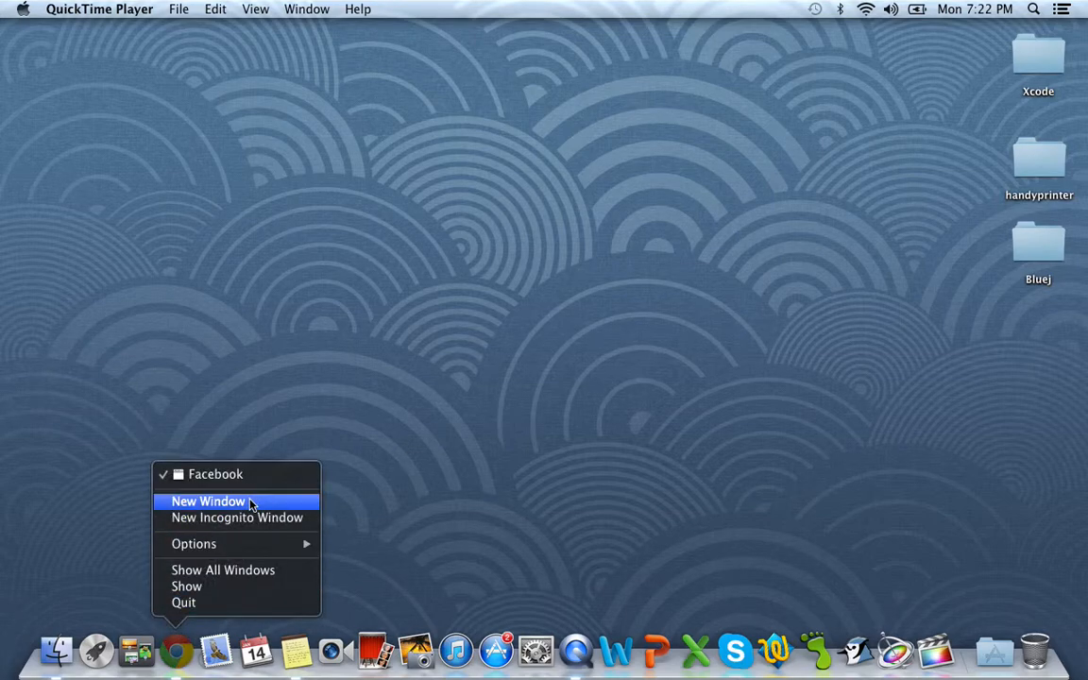
click(207, 501)
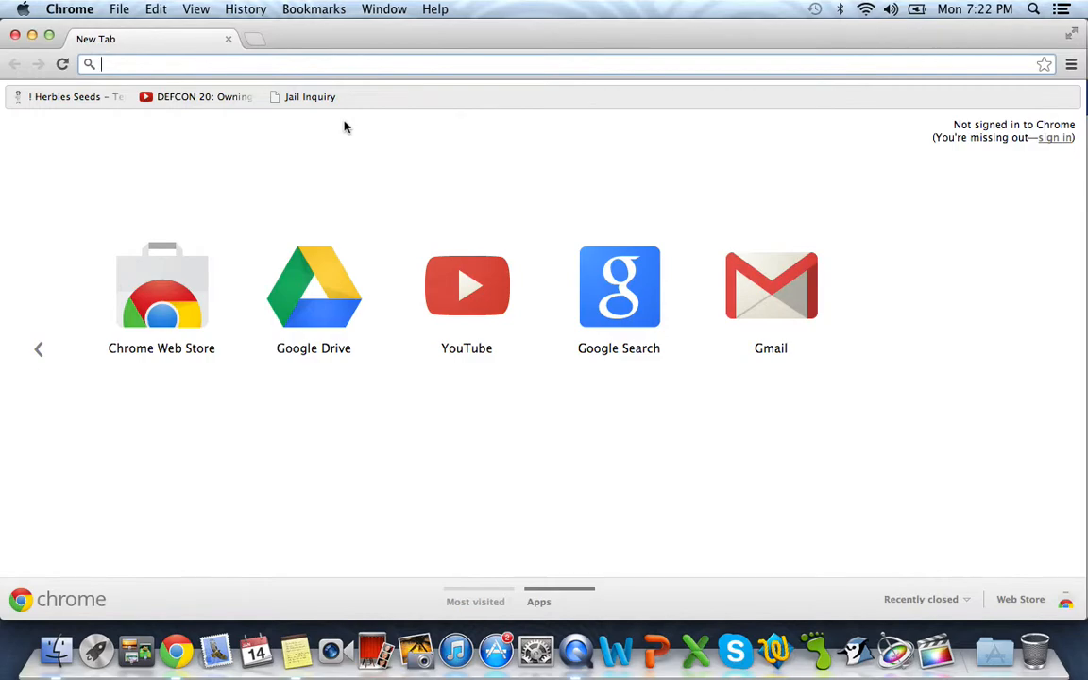
text(bluej&aq=f&oq=bluej&aqs=chrome.0.57j0j5j60j61j62.2766&sourceid=chrome&ie=UTF-8)
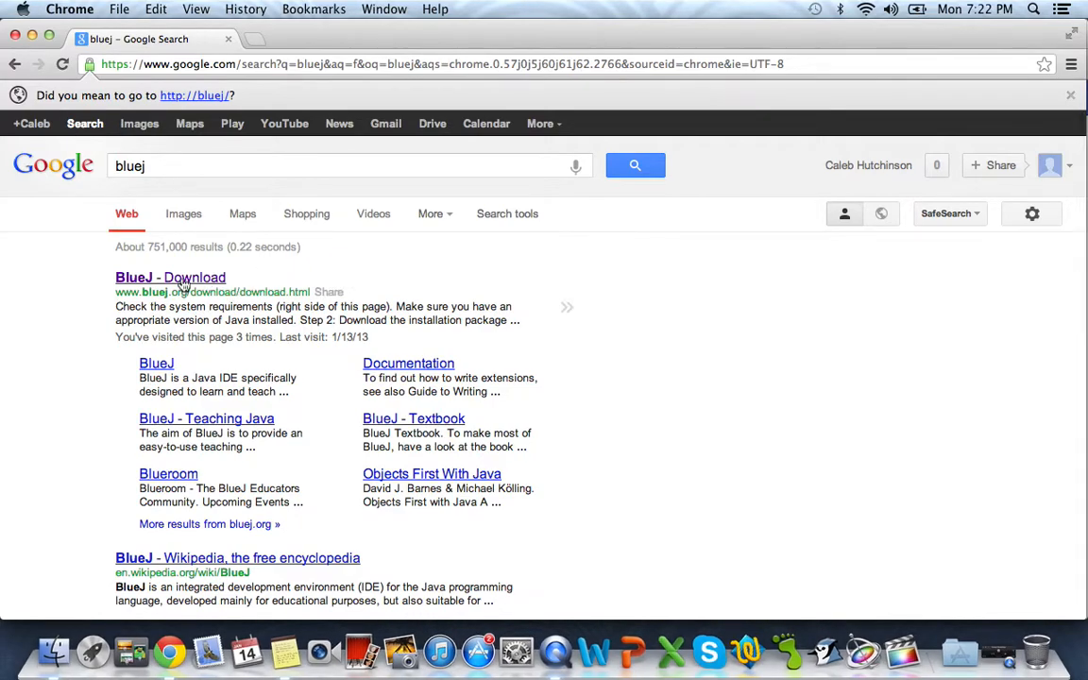
- From the BlueJ - Download result, start downloading the Mac OS X bluej-308.zip
click(170, 276)
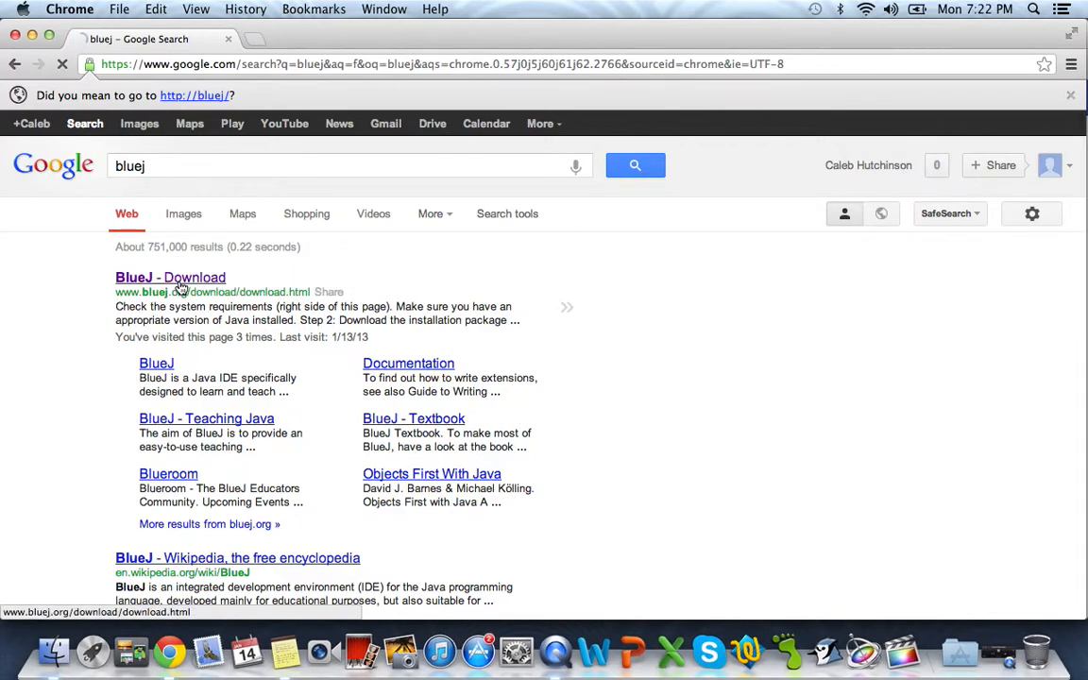
click(170, 275)
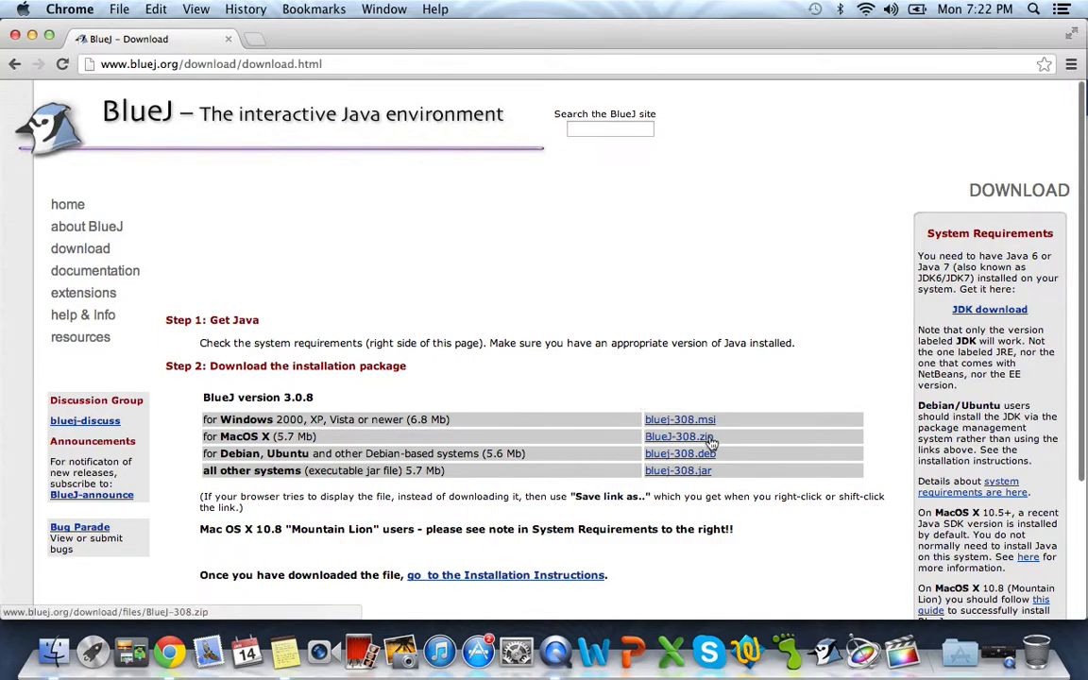
click(678, 436)
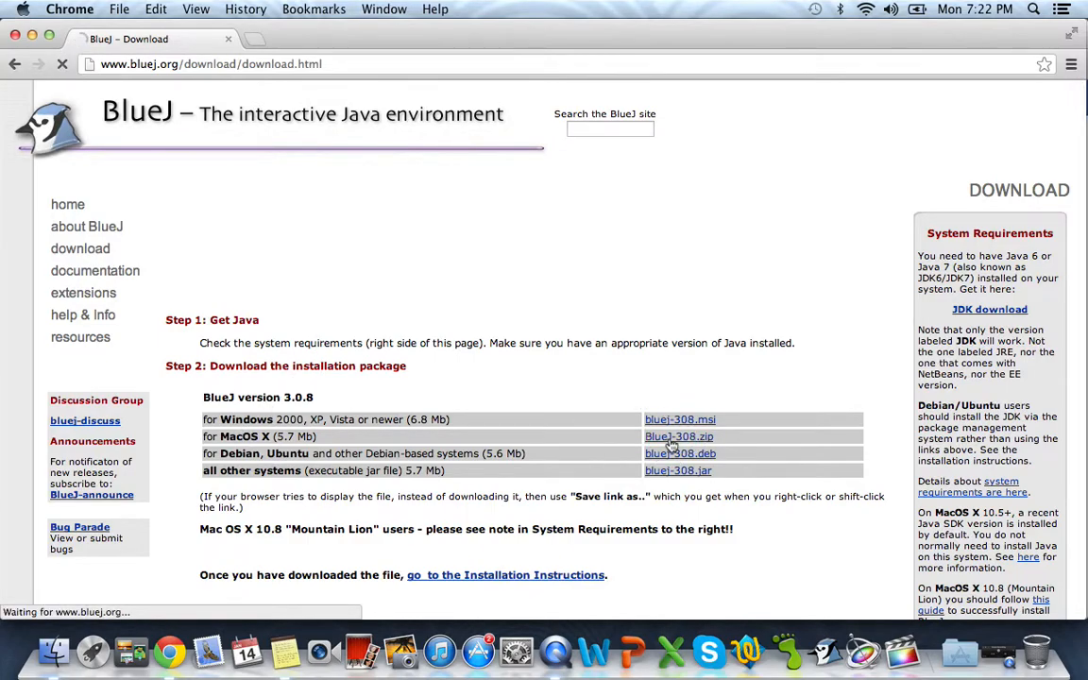
click(680, 437)
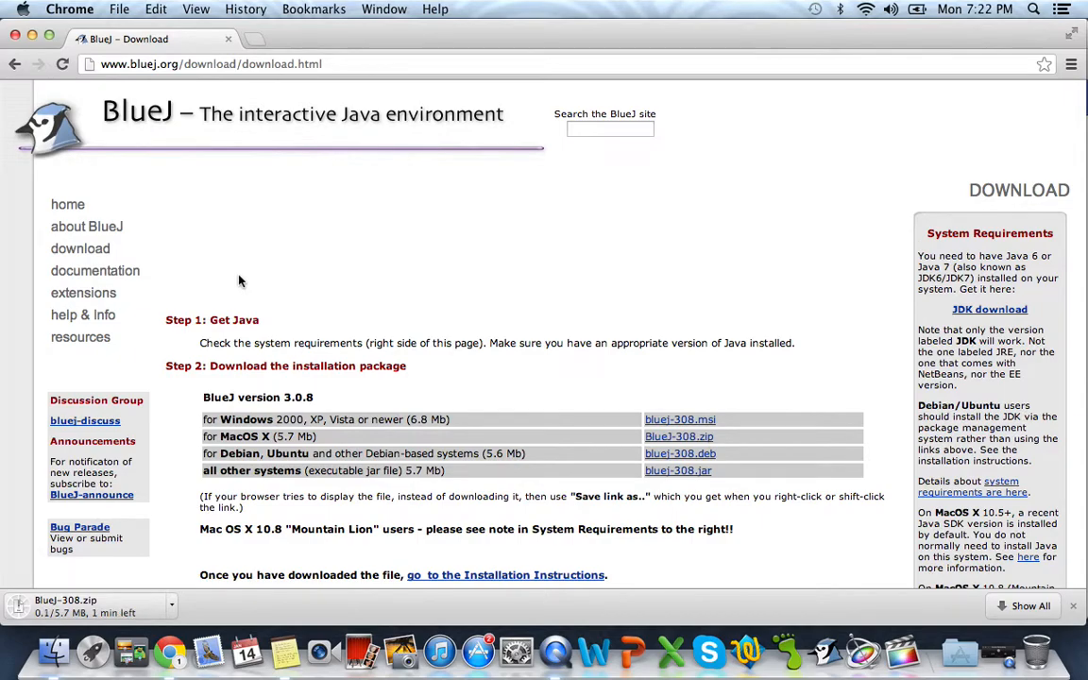
click(210, 64)
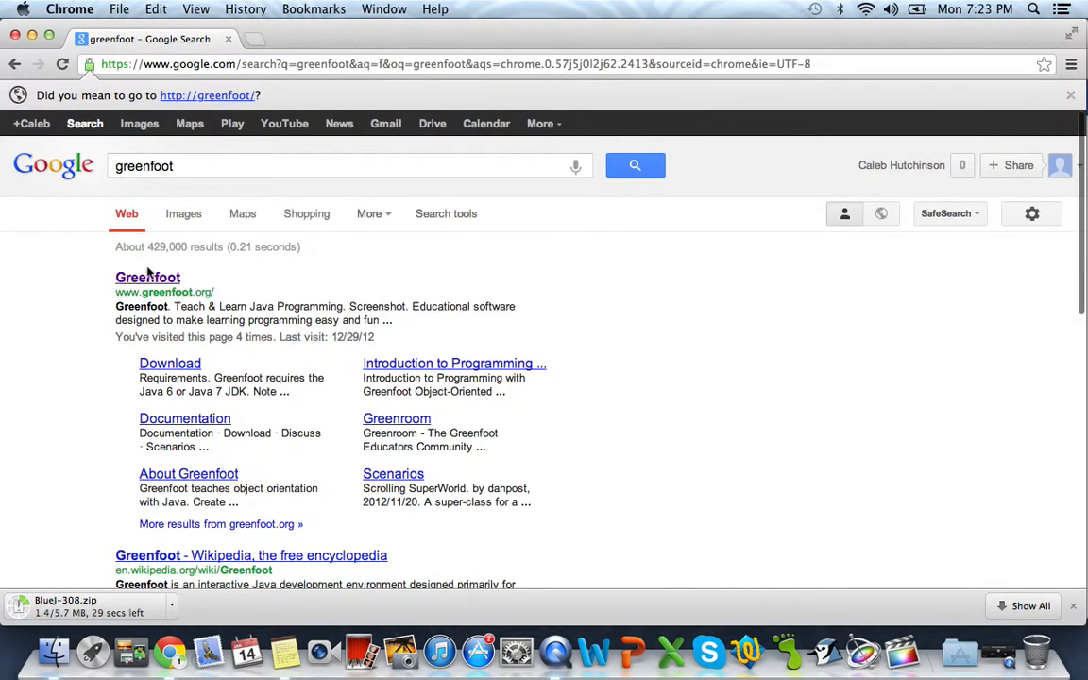
- From greenfoot.org's Download page, start downloading Greenfoot for Mac OS X
click(147, 275)
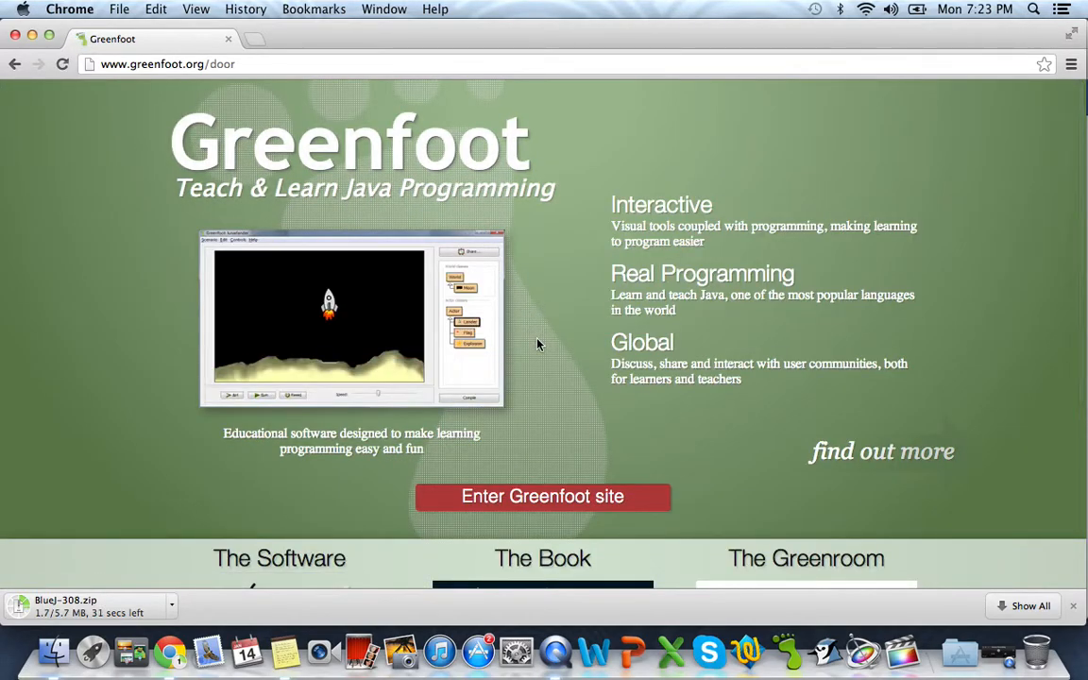
scroll(down, 3)
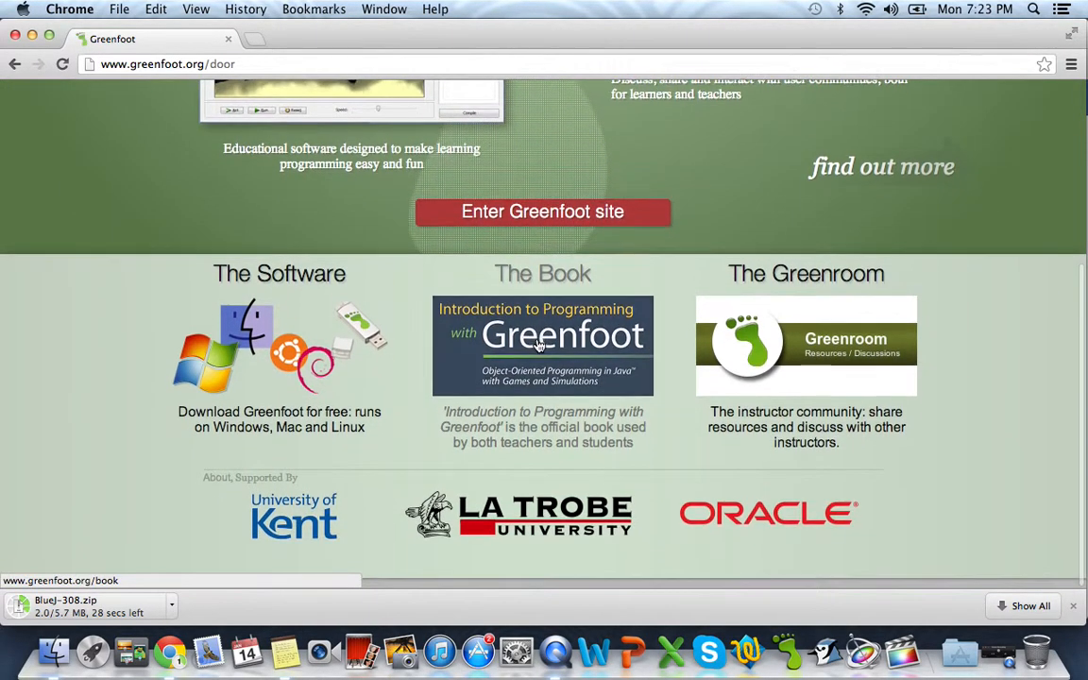
scroll(down, 3)
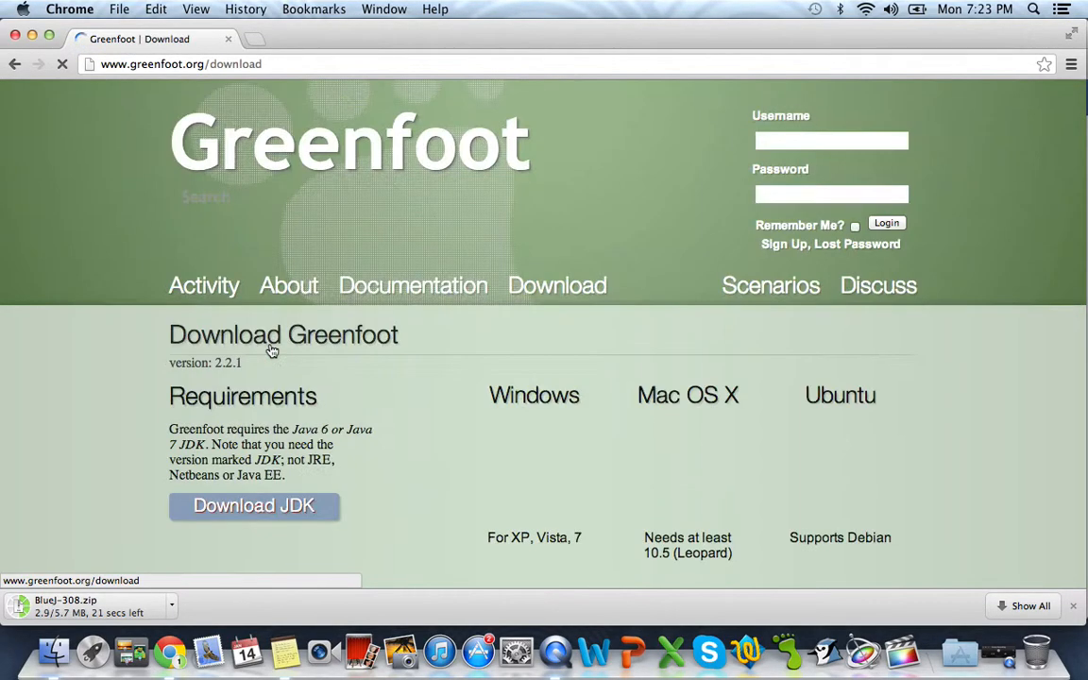
scroll(down, 3)
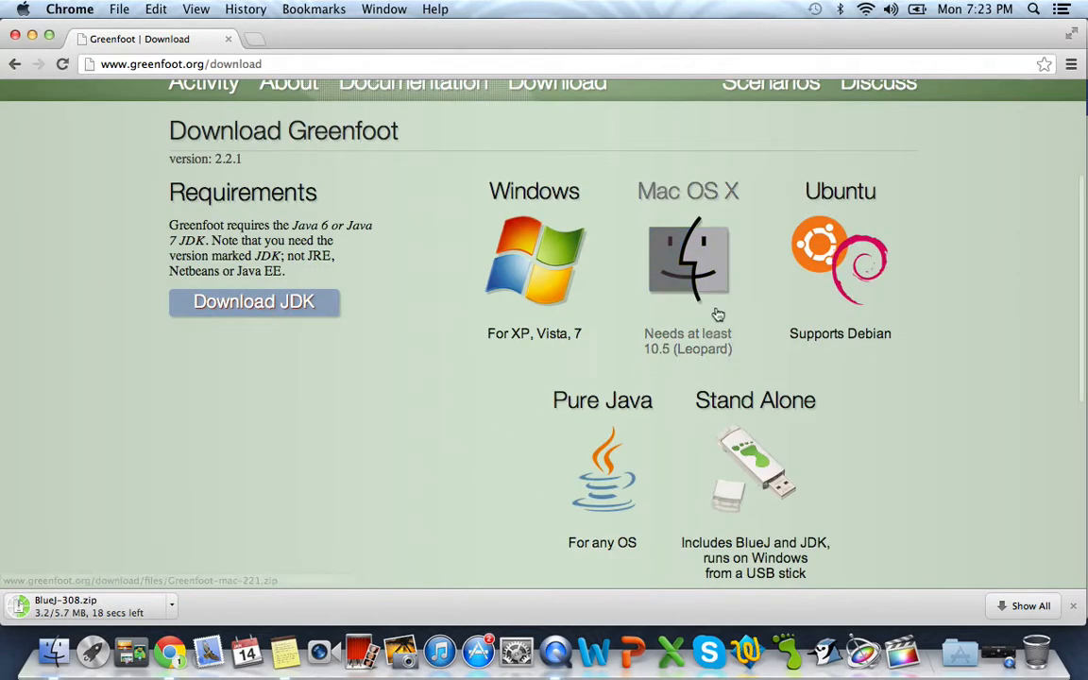
click(687, 261)
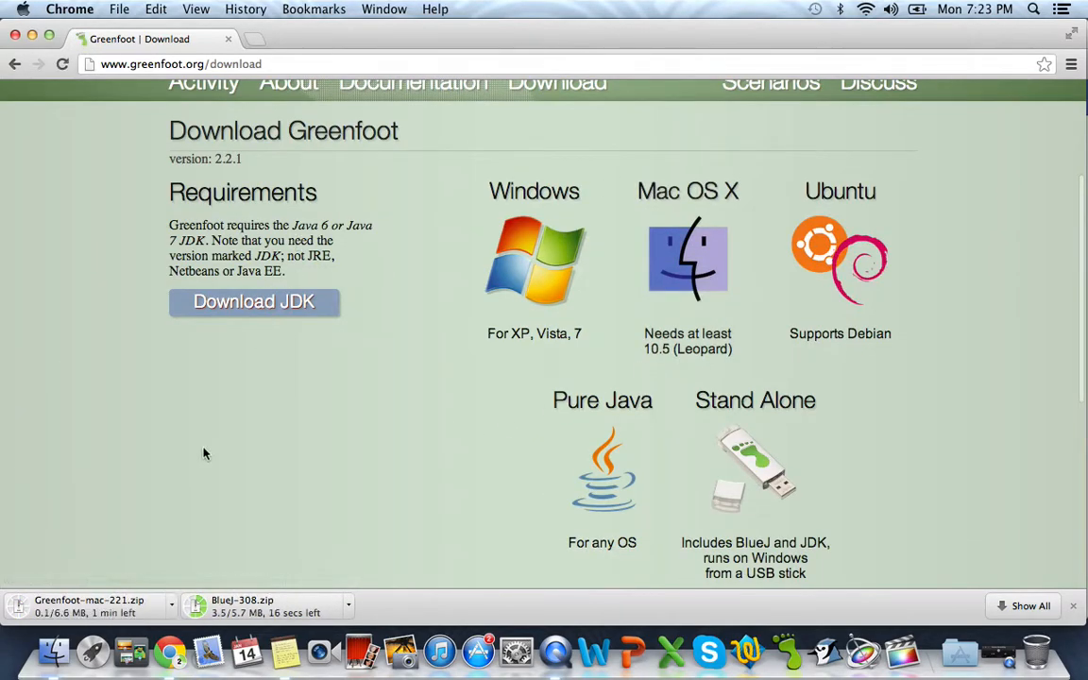
mouse_move(121, 440)
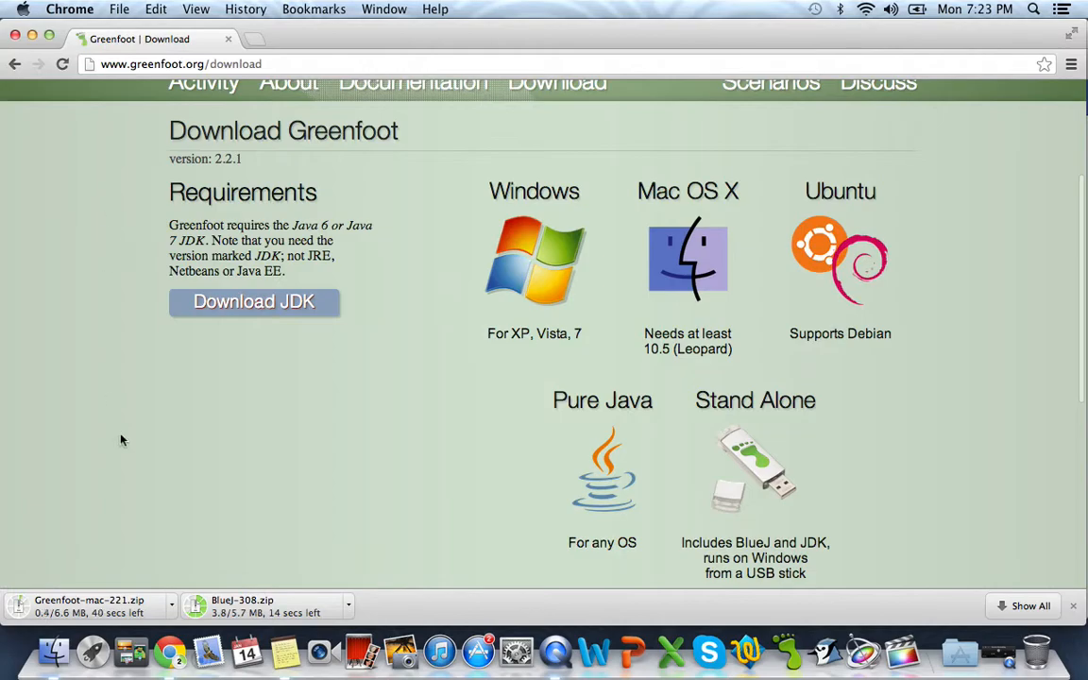
mouse_move(189, 559)
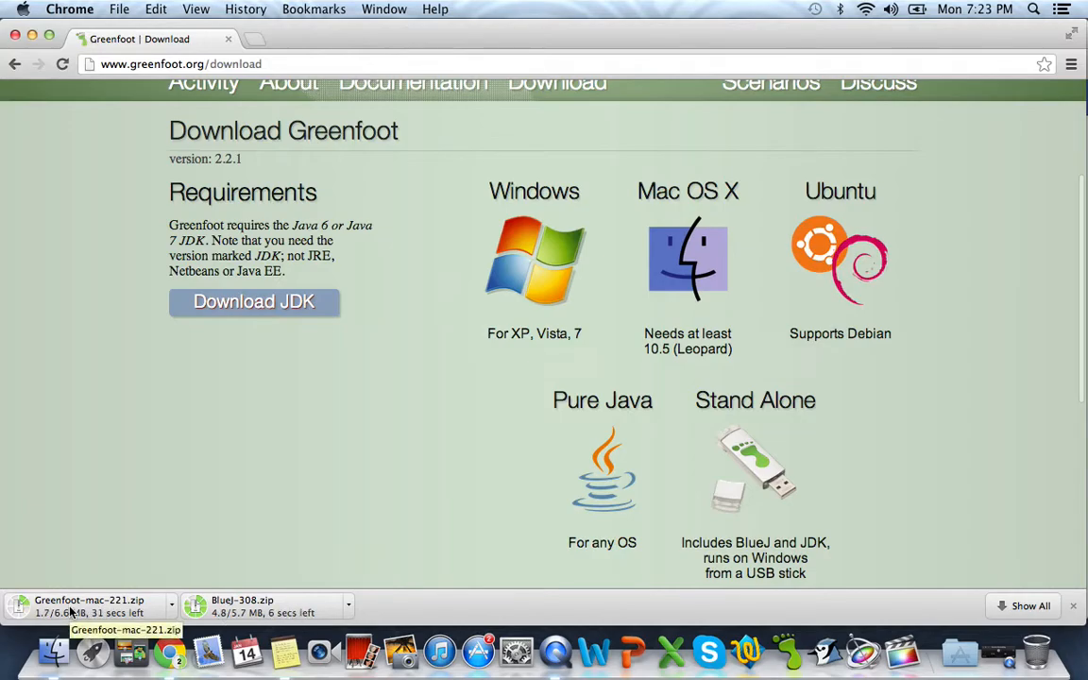
mouse_move(159, 98)
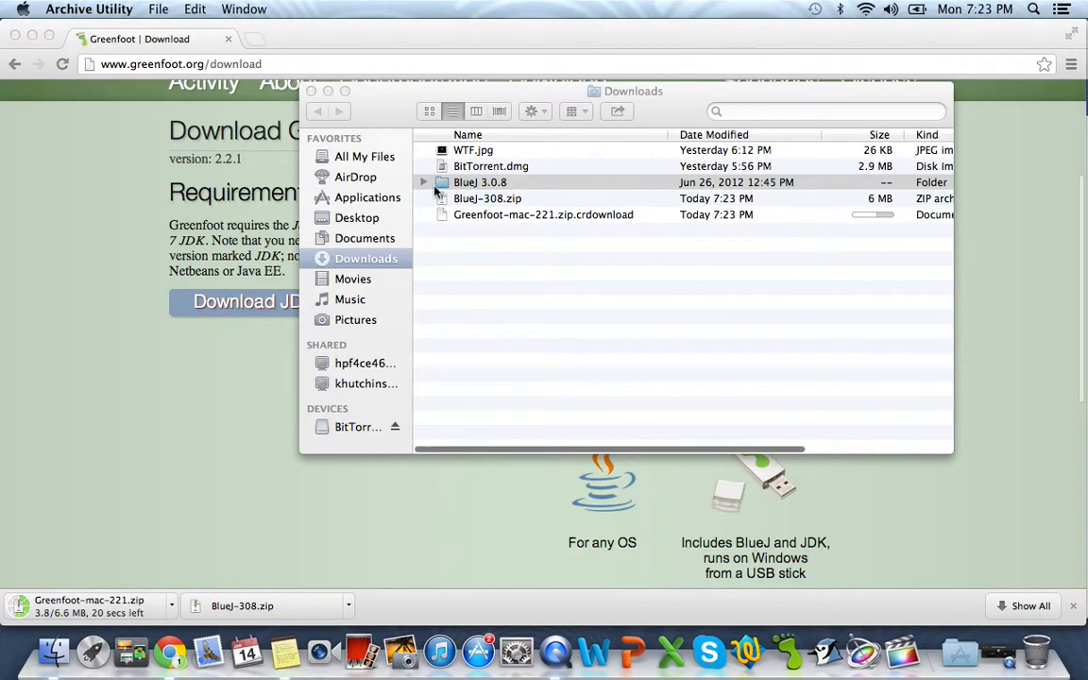
- Try launching BlueJ from the BlueJ 3.0.8 folder and cancel the 'damaged' alert
click(423, 182)
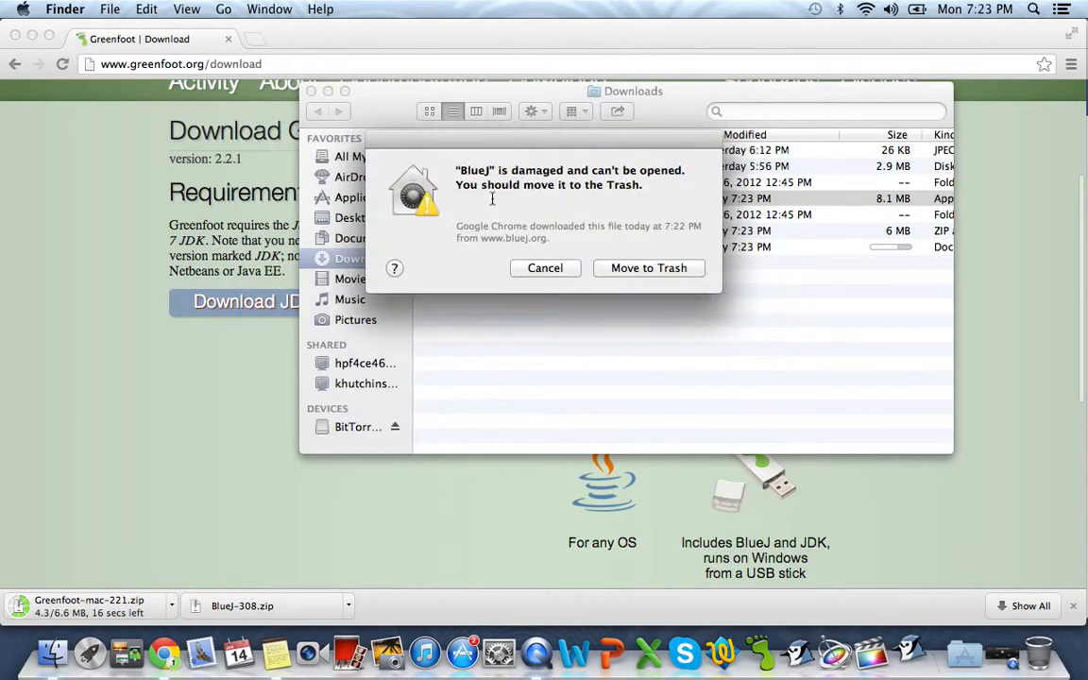
mouse_move(604, 216)
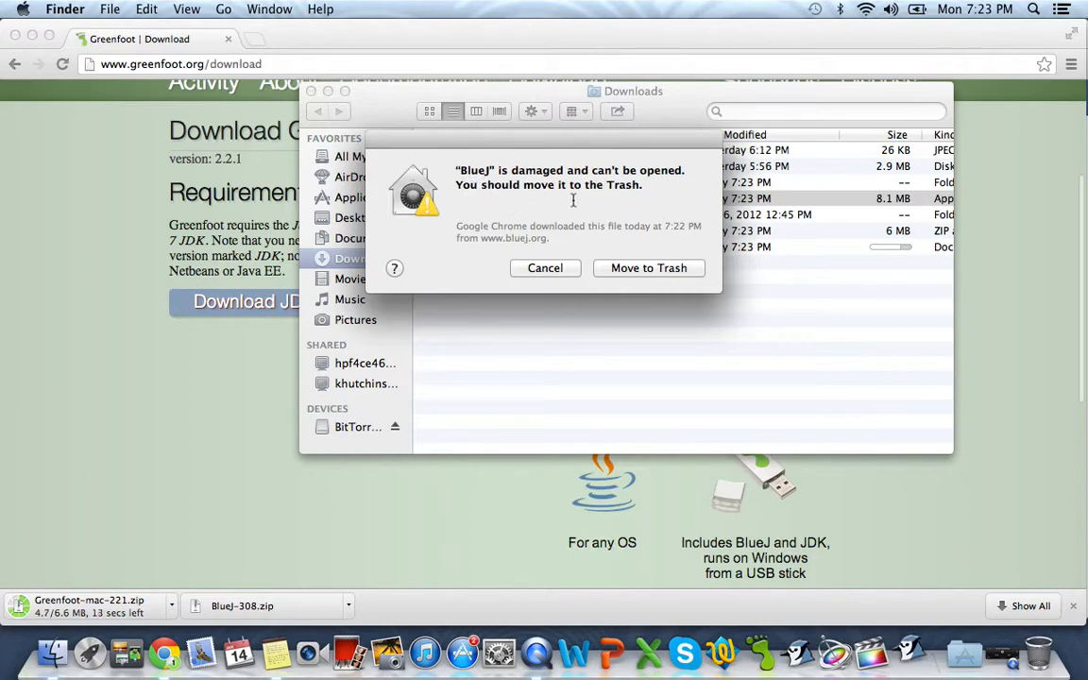
mouse_move(566, 272)
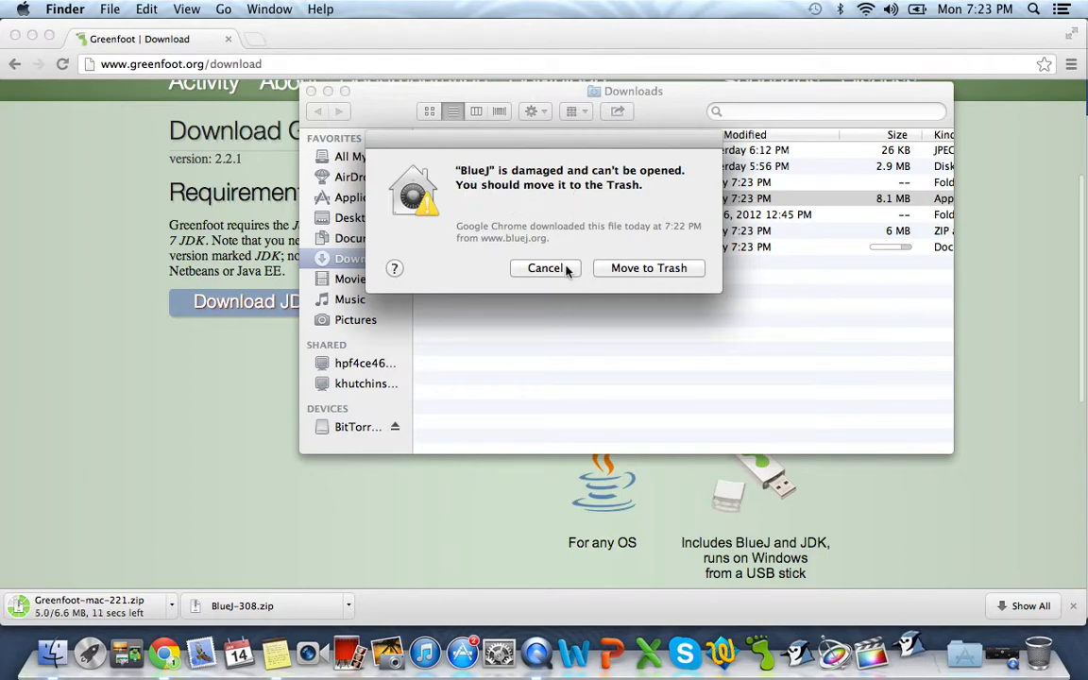
click(544, 269)
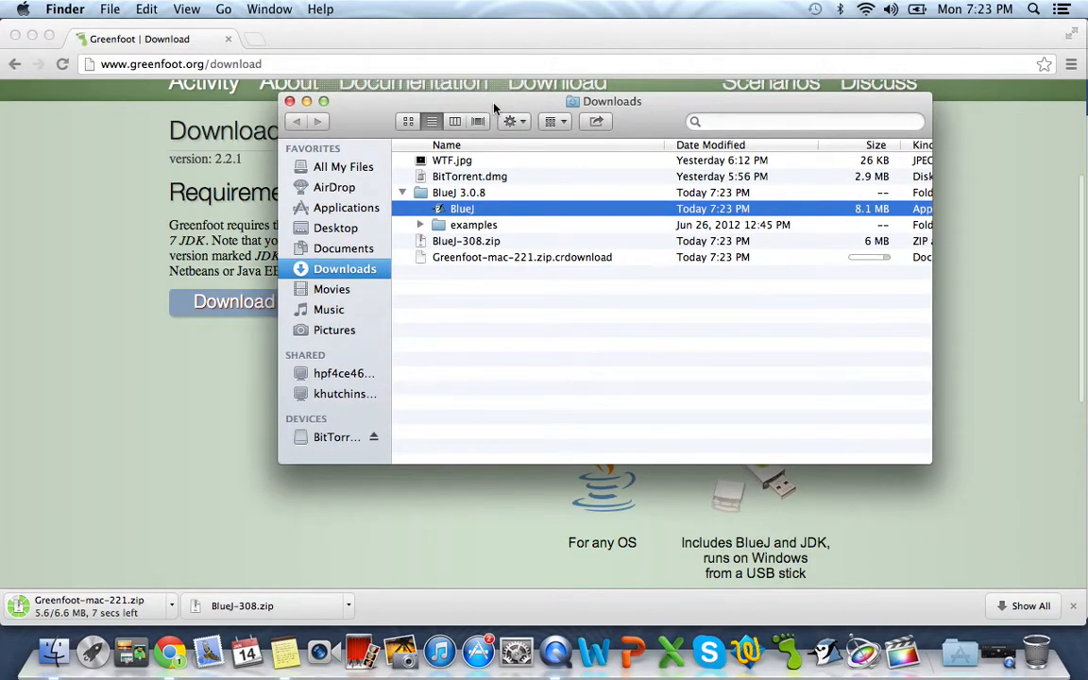
mouse_move(15, 30)
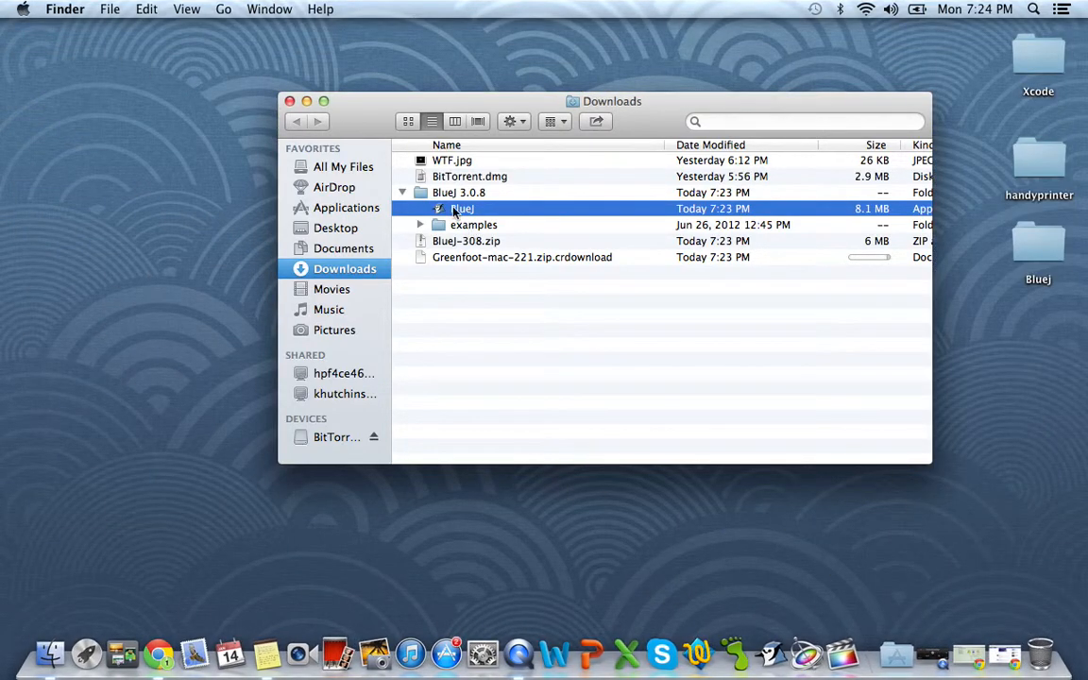
click(23, 7)
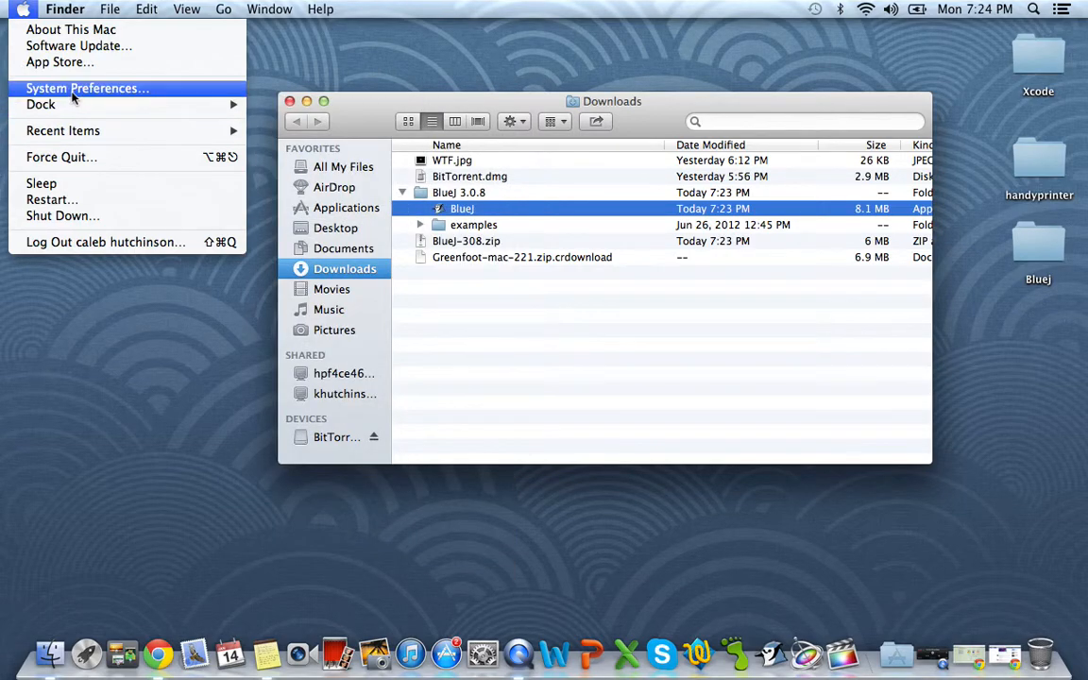
- Unlock Security & Privacy in System Preferences with the administrator password
click(87, 89)
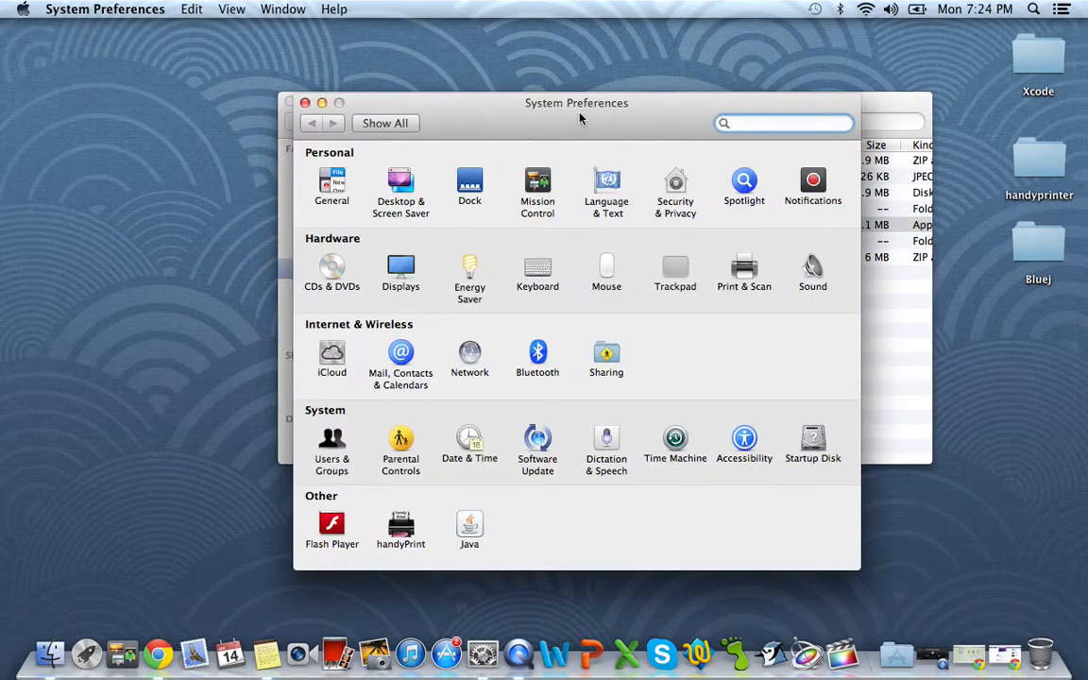
click(675, 187)
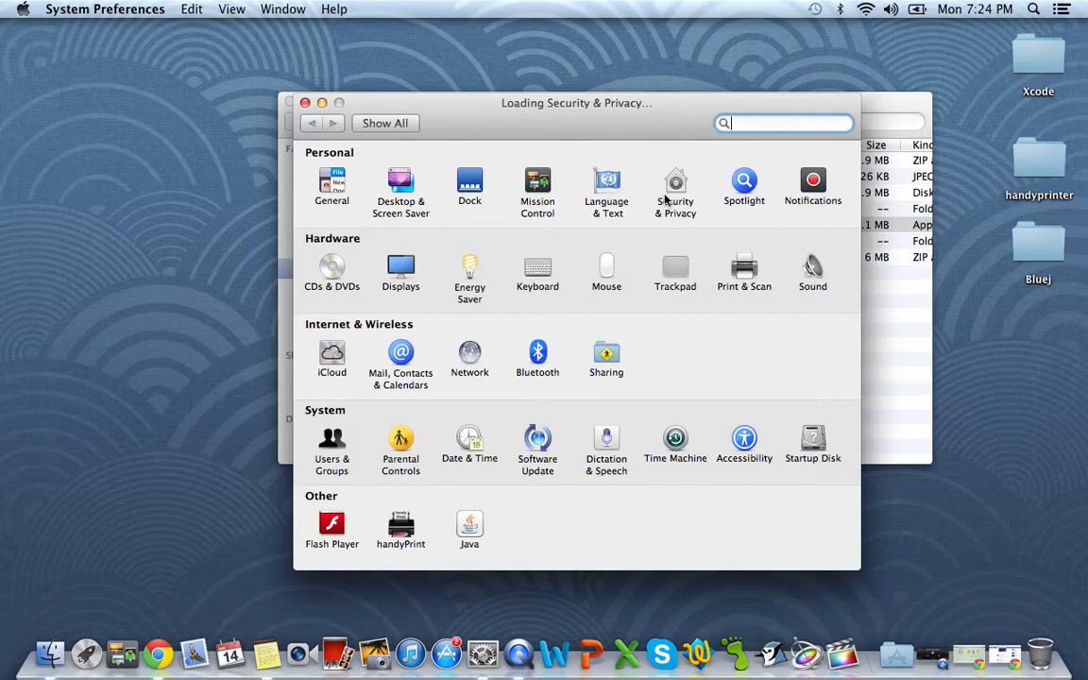
click(676, 187)
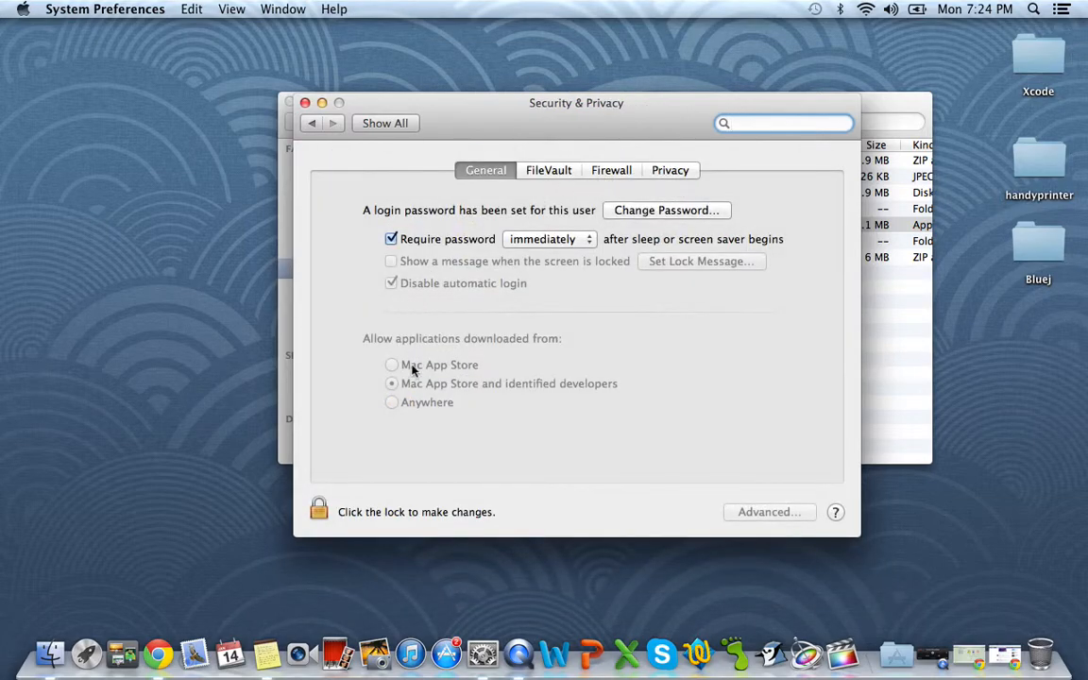
click(317, 510)
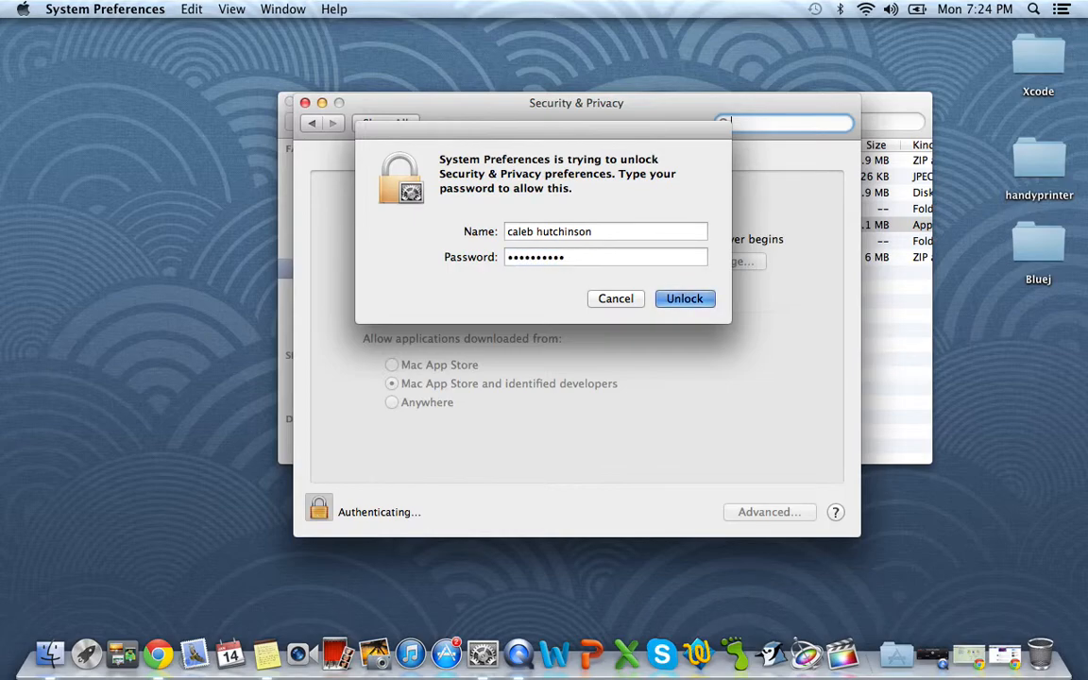
click(684, 298)
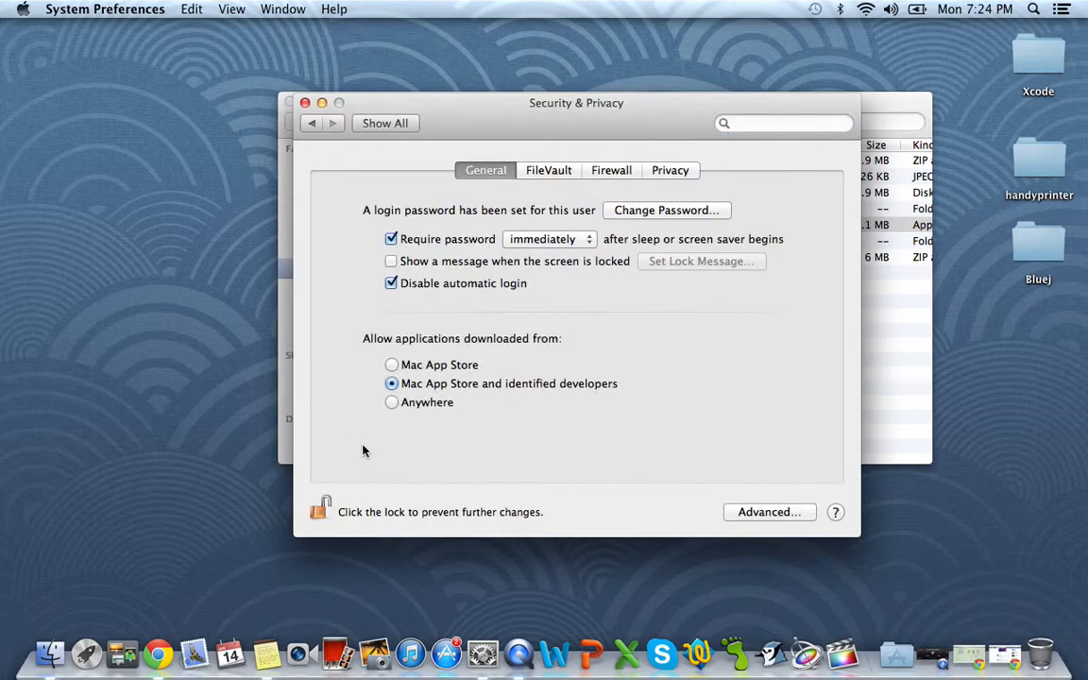
mouse_move(397, 348)
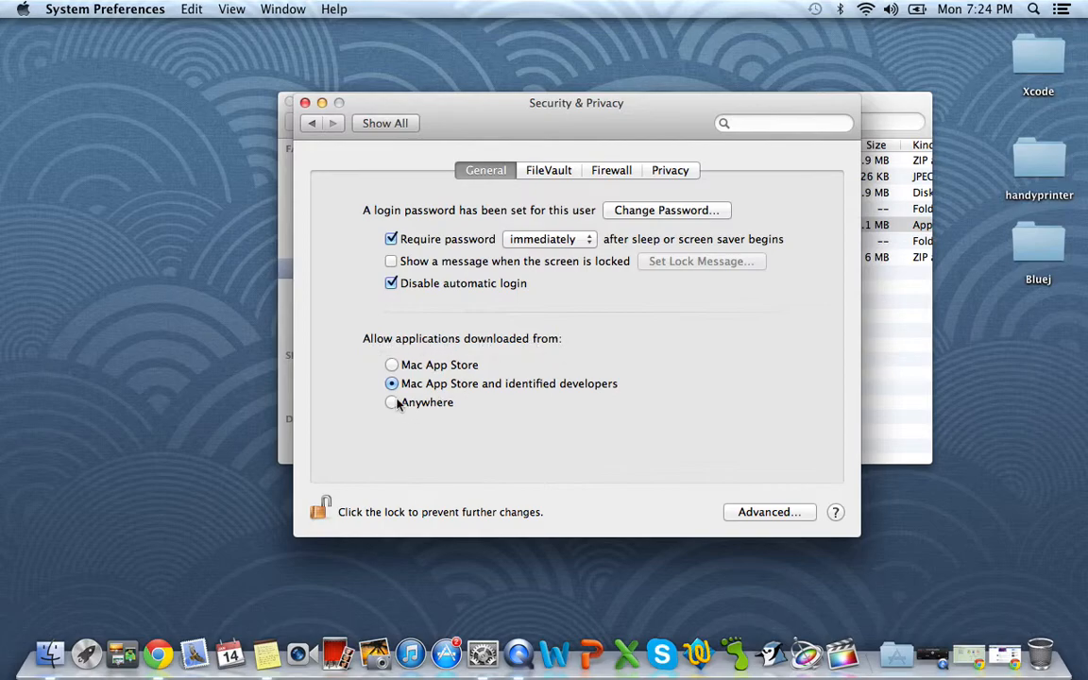
- Allow applications downloaded from Anywhere and close the preferences window
click(391, 402)
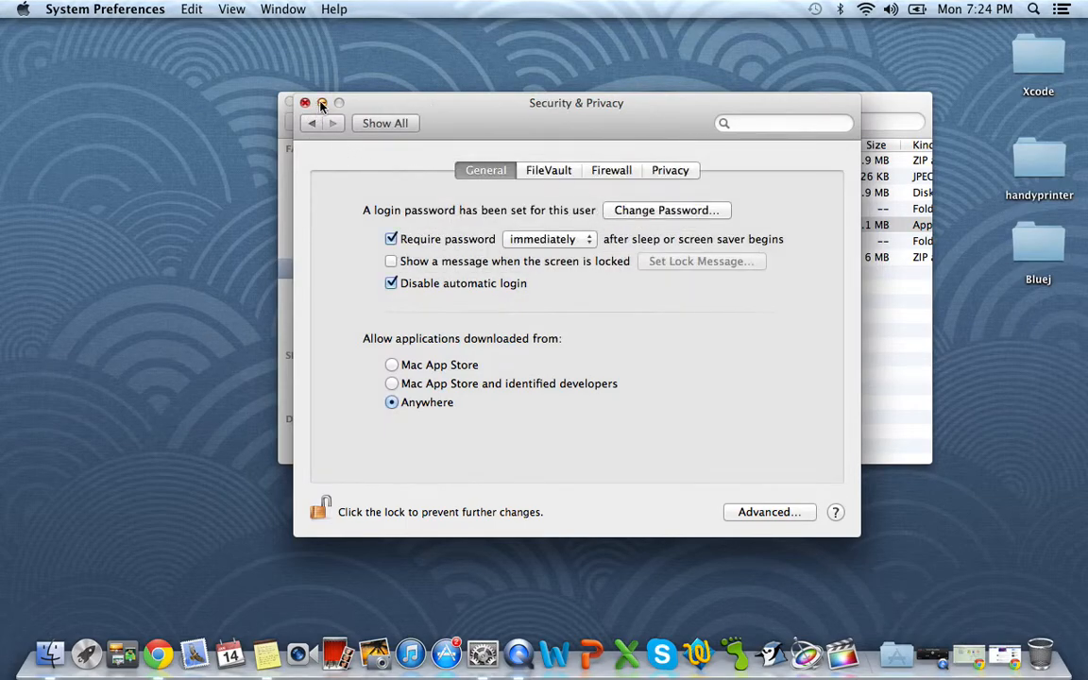
click(306, 102)
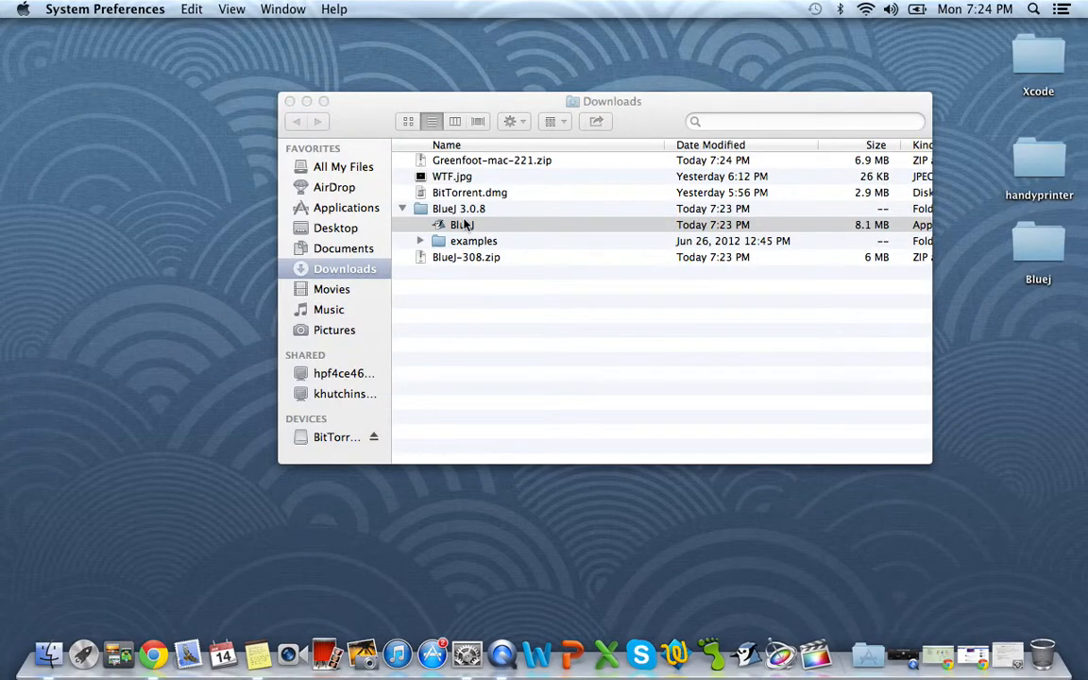
click(461, 223)
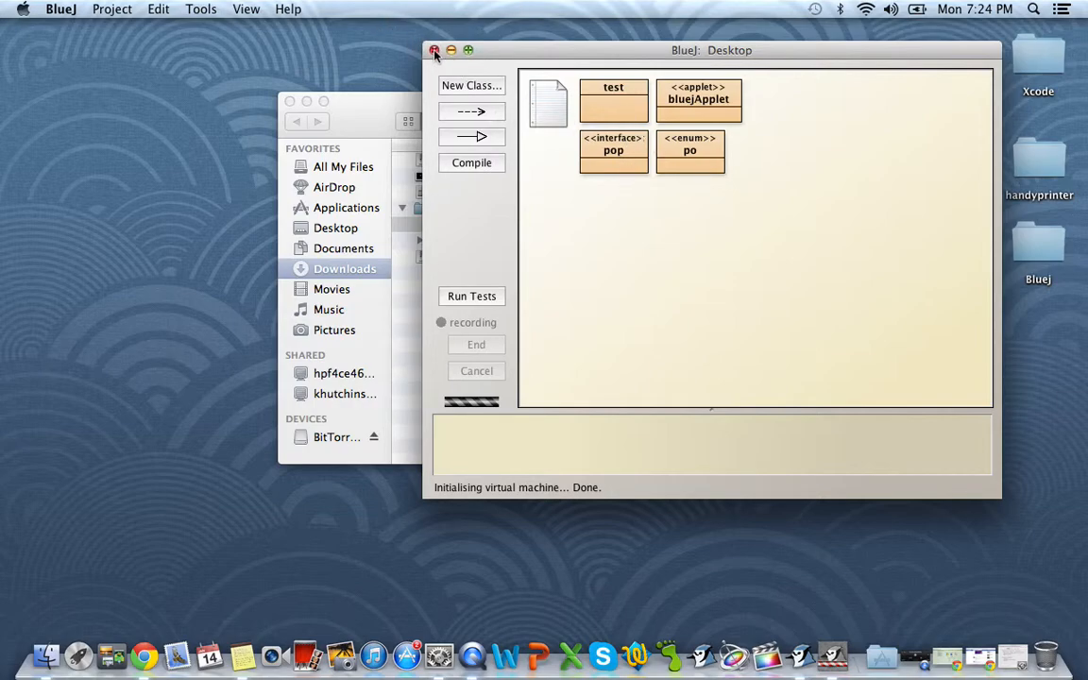
click(435, 49)
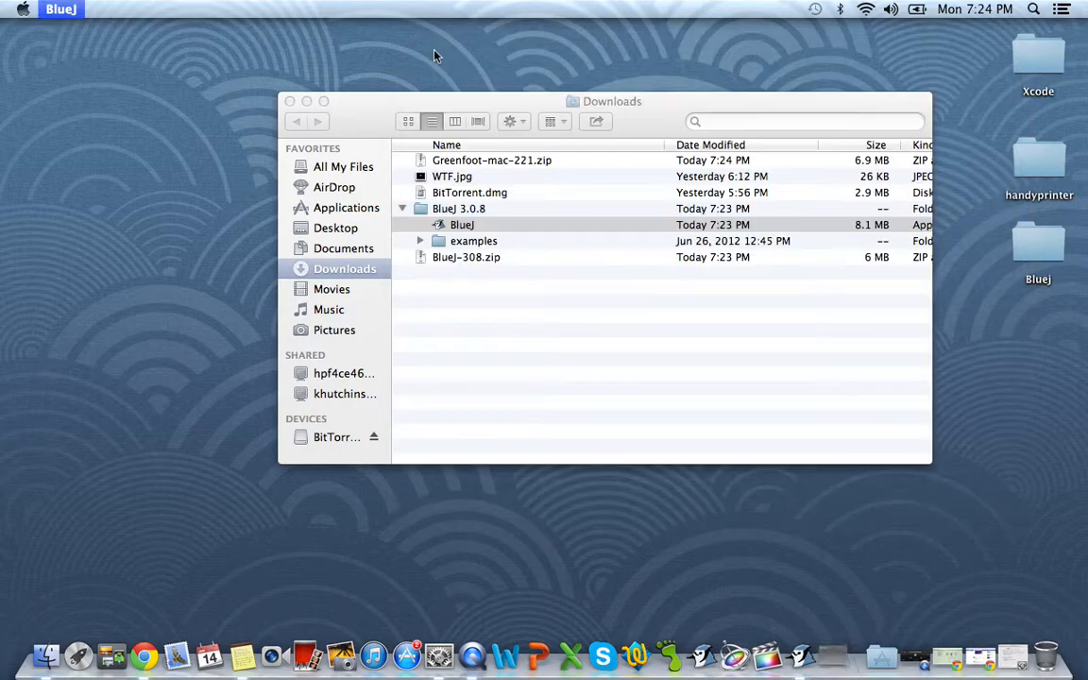
click(461, 223)
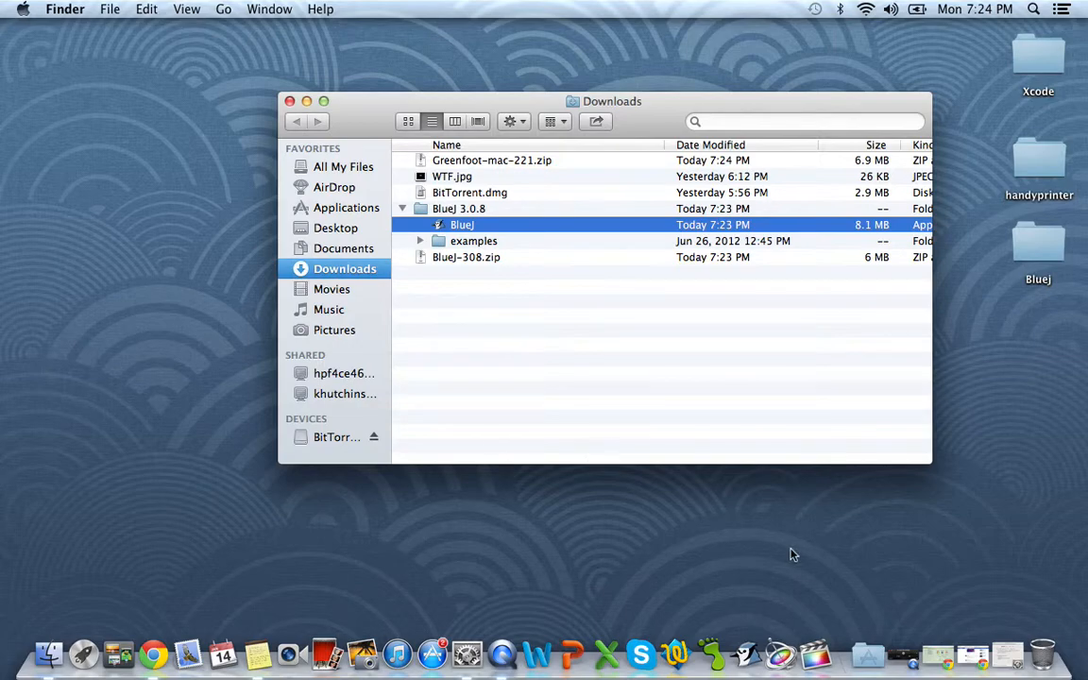
mouse_move(971, 653)
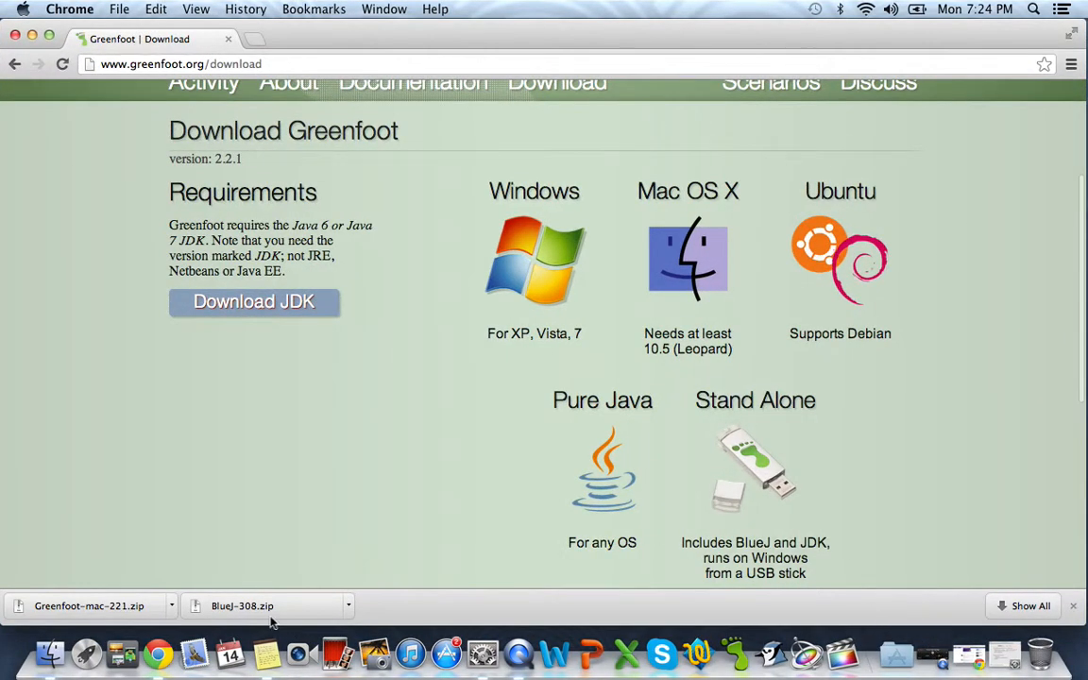
- Extract the Greenfoot zip into Greenfoot 2.2.1 and launch Greenfoot successfully
click(88, 605)
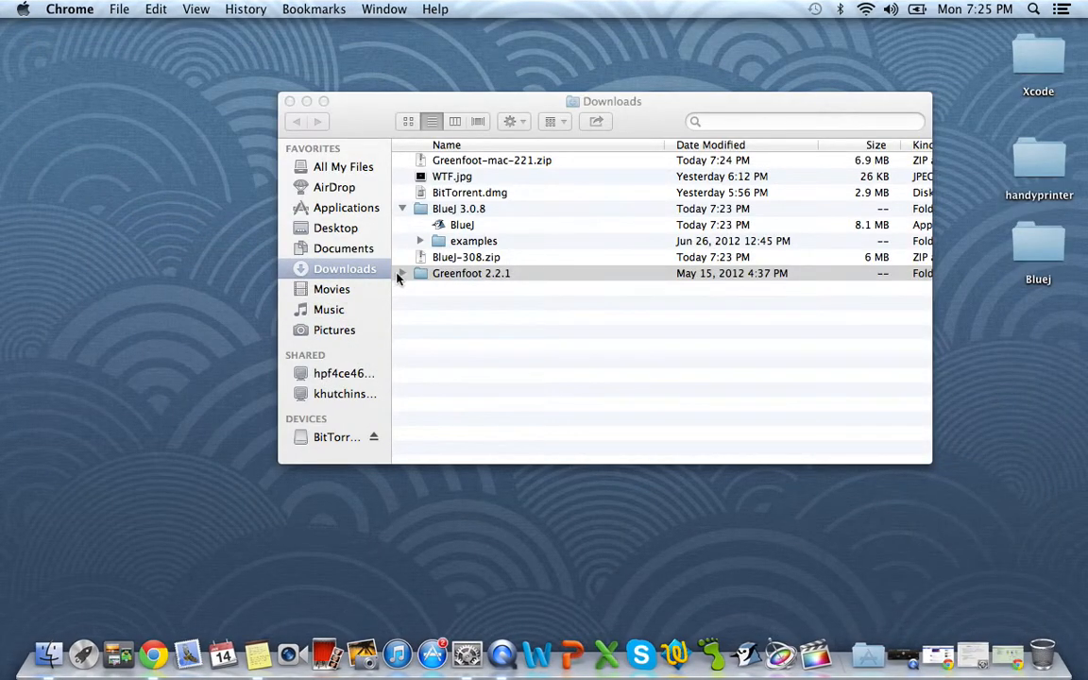
click(401, 272)
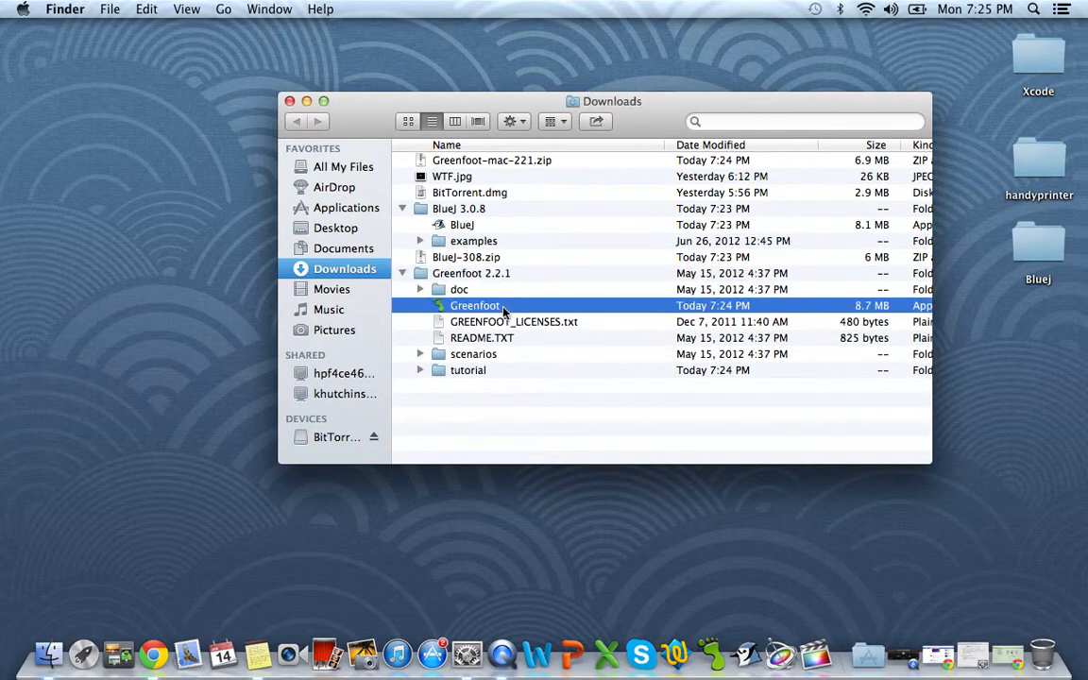
double_click(476, 306)
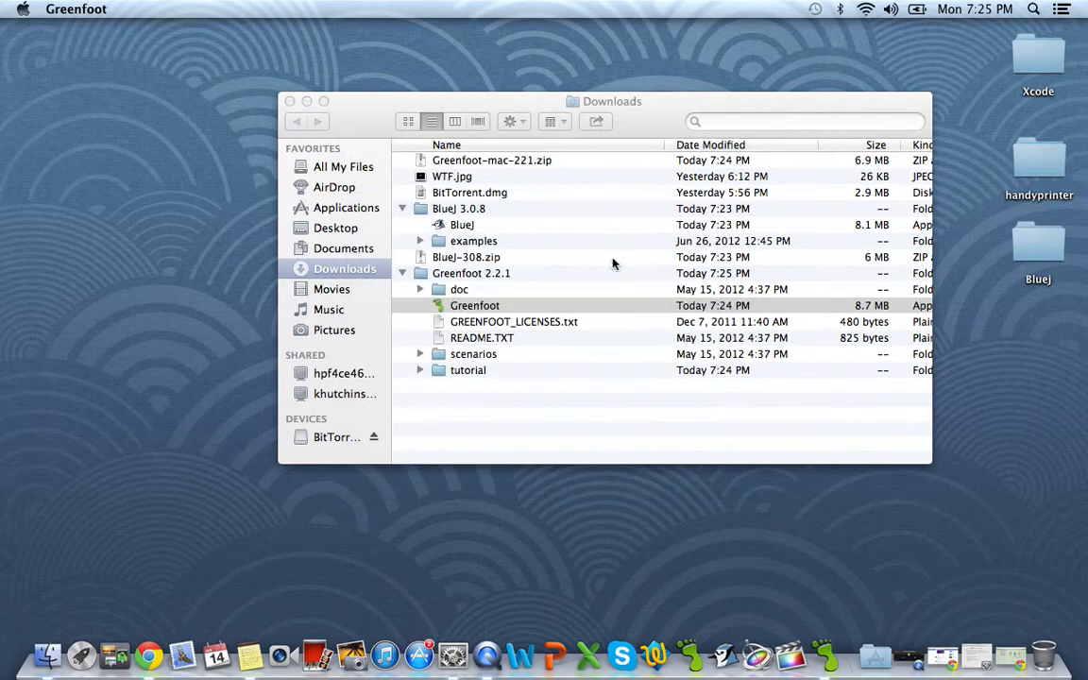
mouse_move(812, 651)
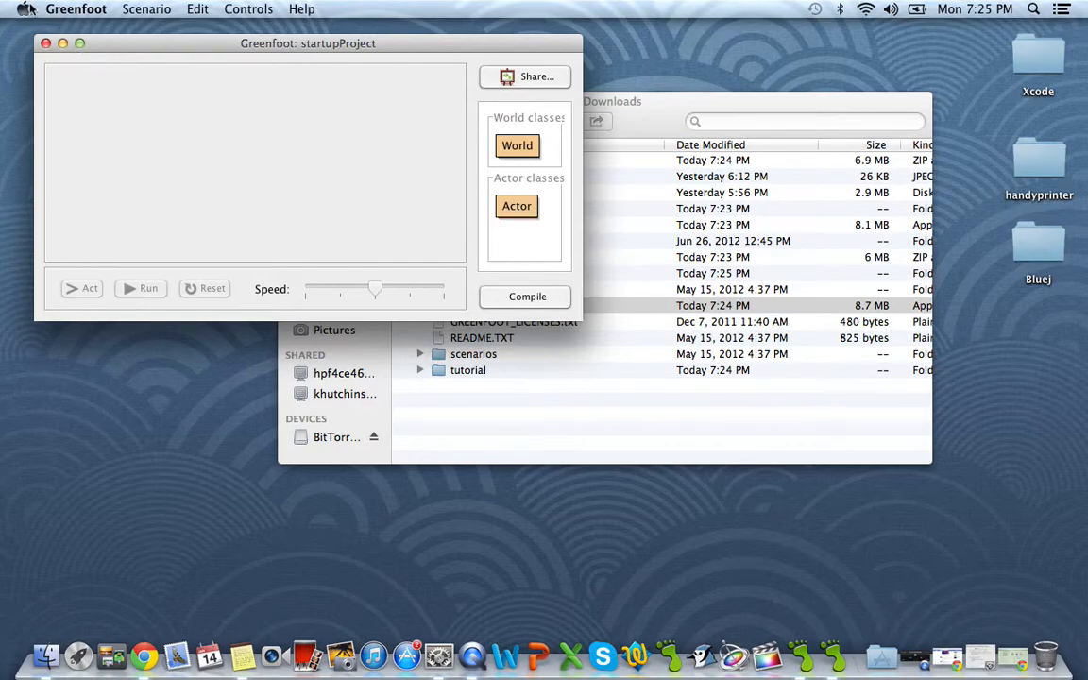
- Quit Greenfoot from its application menu
click(76, 7)
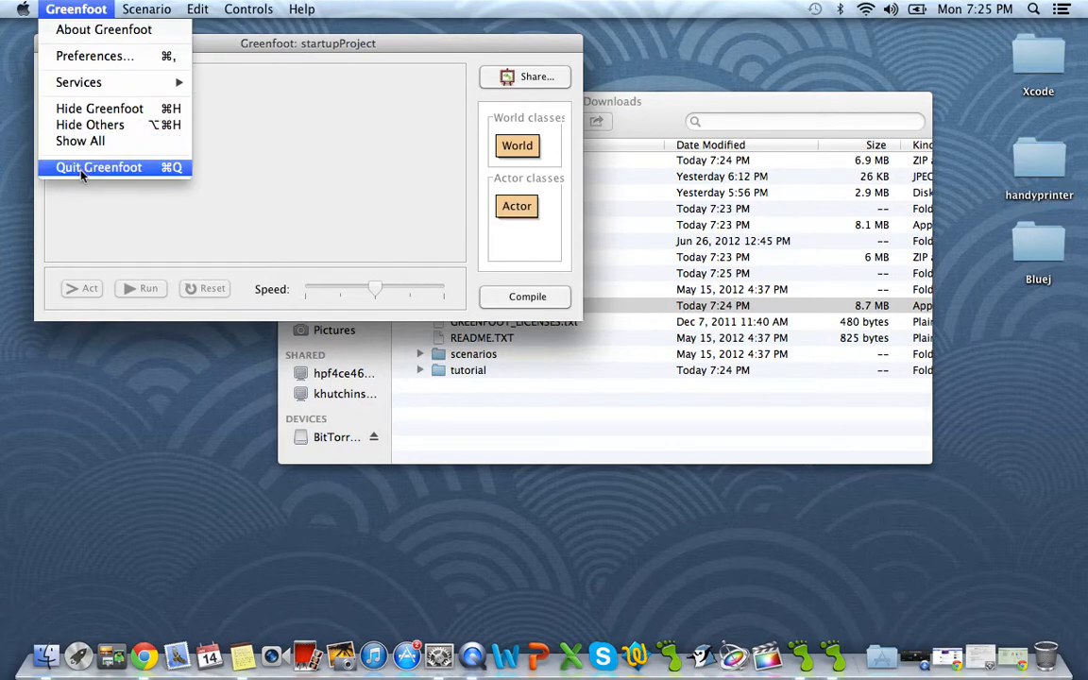
click(98, 166)
text(a)
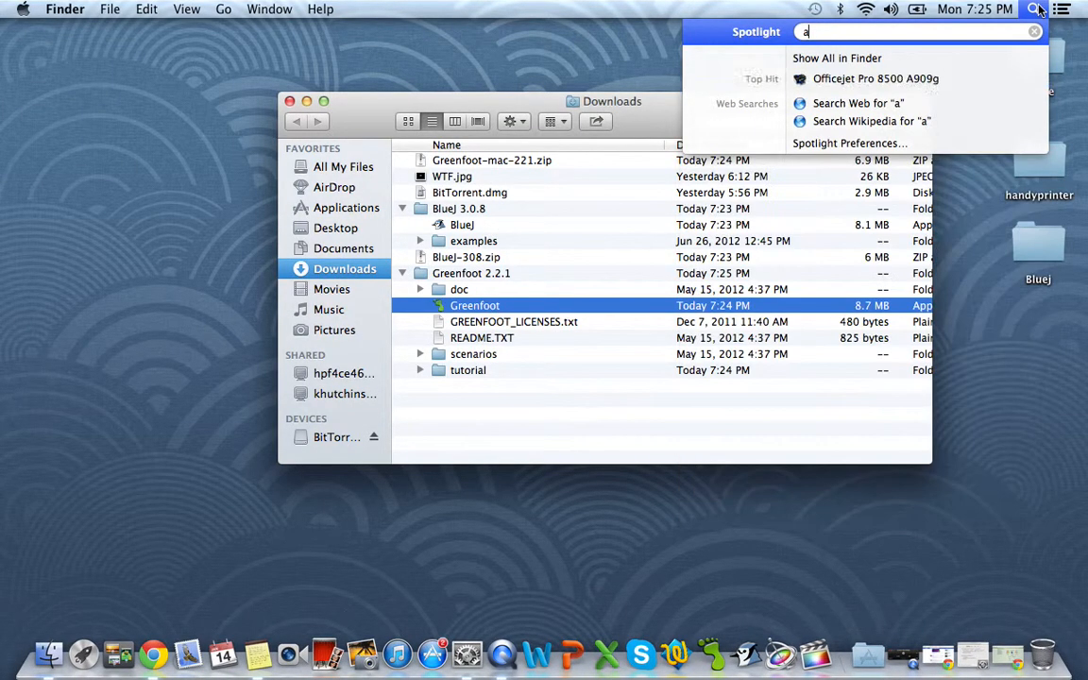
- Search 'ppl' in Spotlight and close the Finder Downloads window
text(ppl)
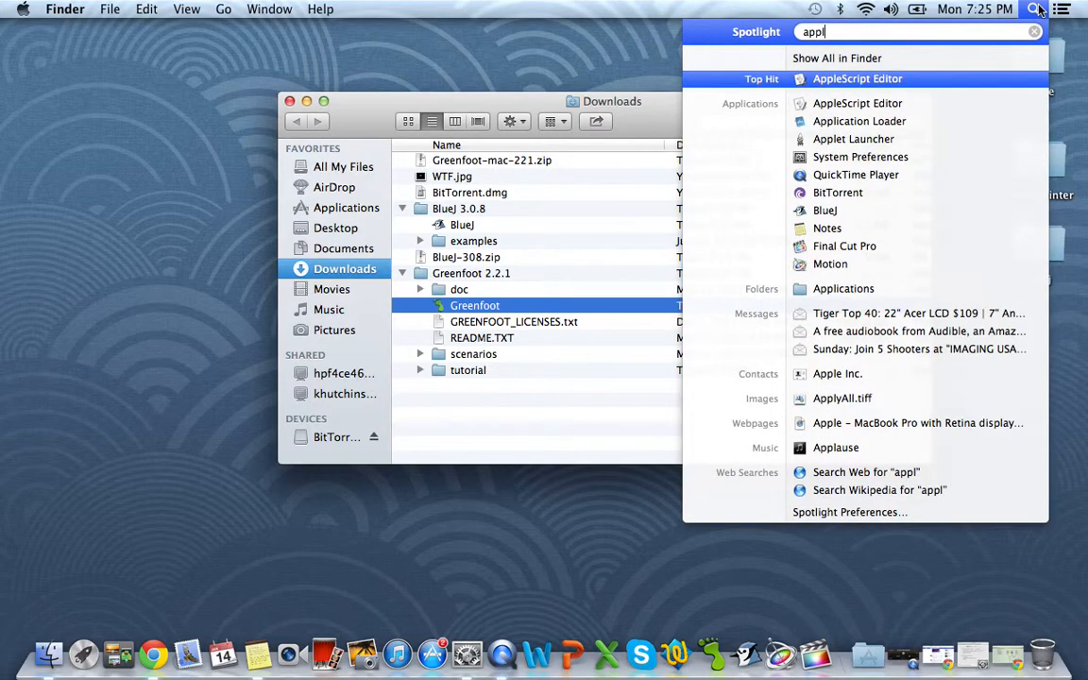
mouse_move(510, 24)
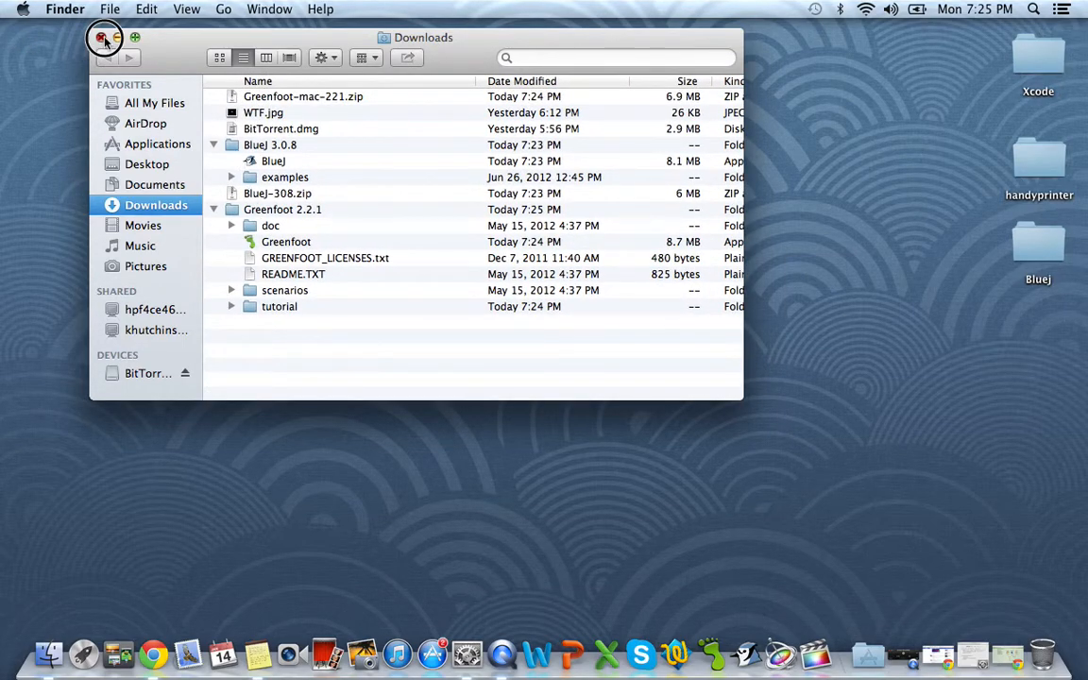
click(104, 38)
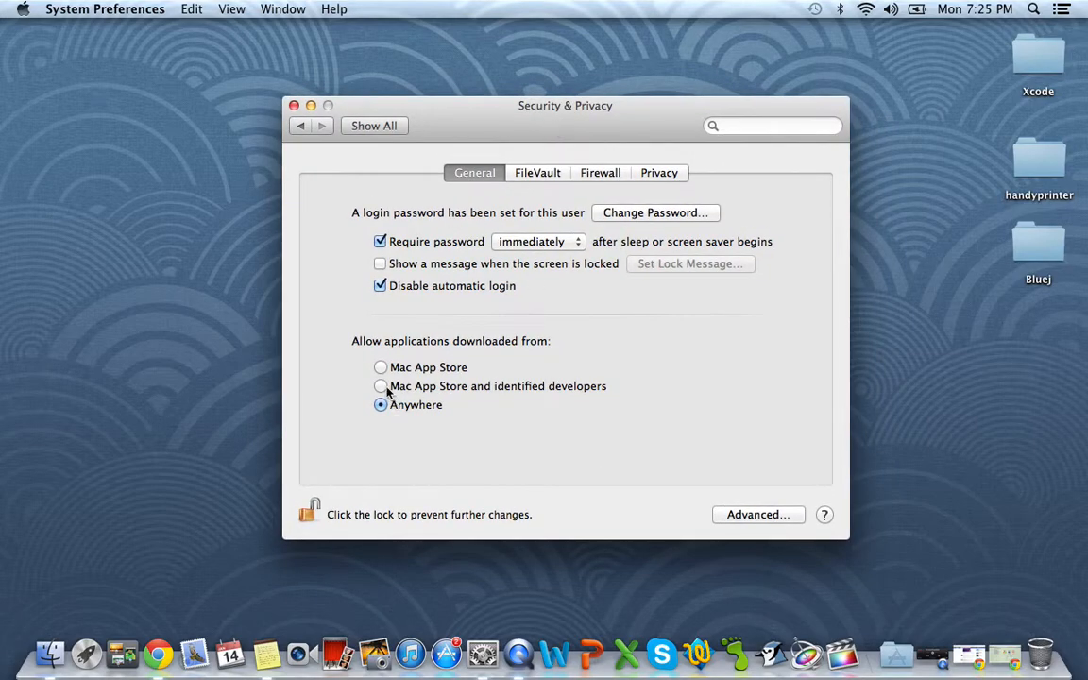
- Restore 'Mac App Store and identified developers', lock the settings and close the window
click(381, 385)
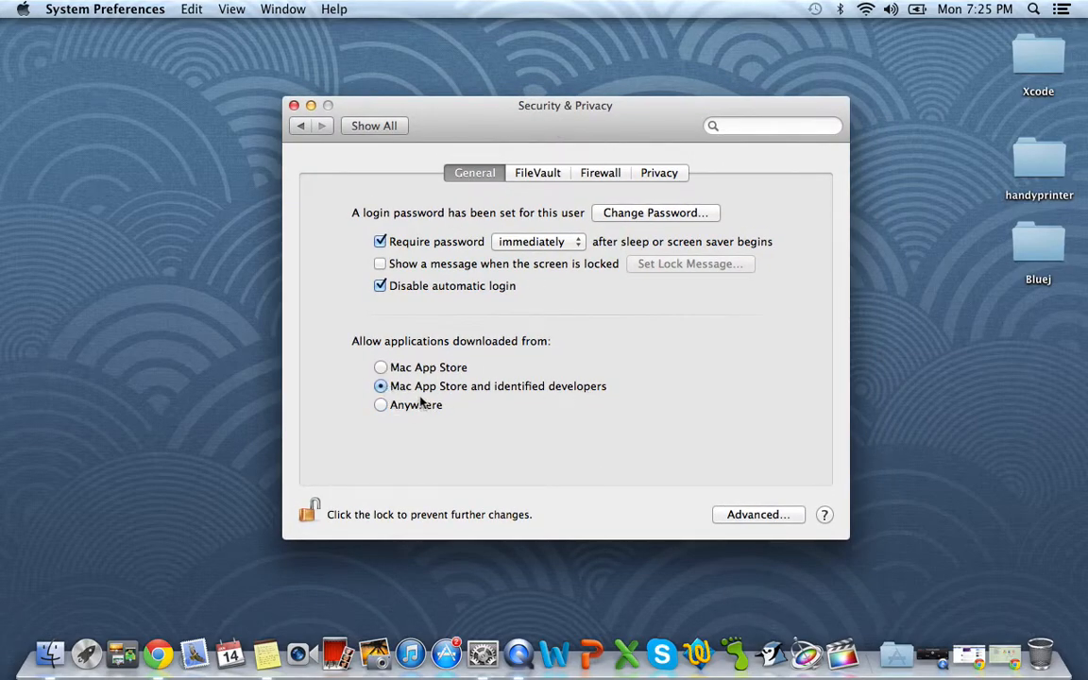
mouse_move(631, 411)
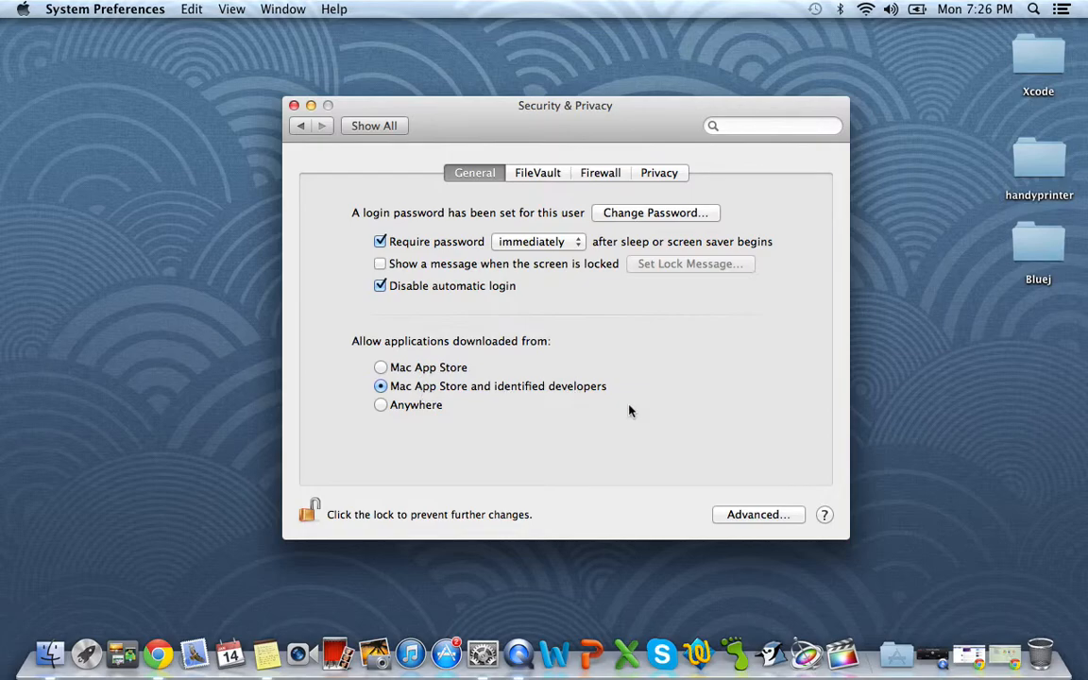
click(309, 510)
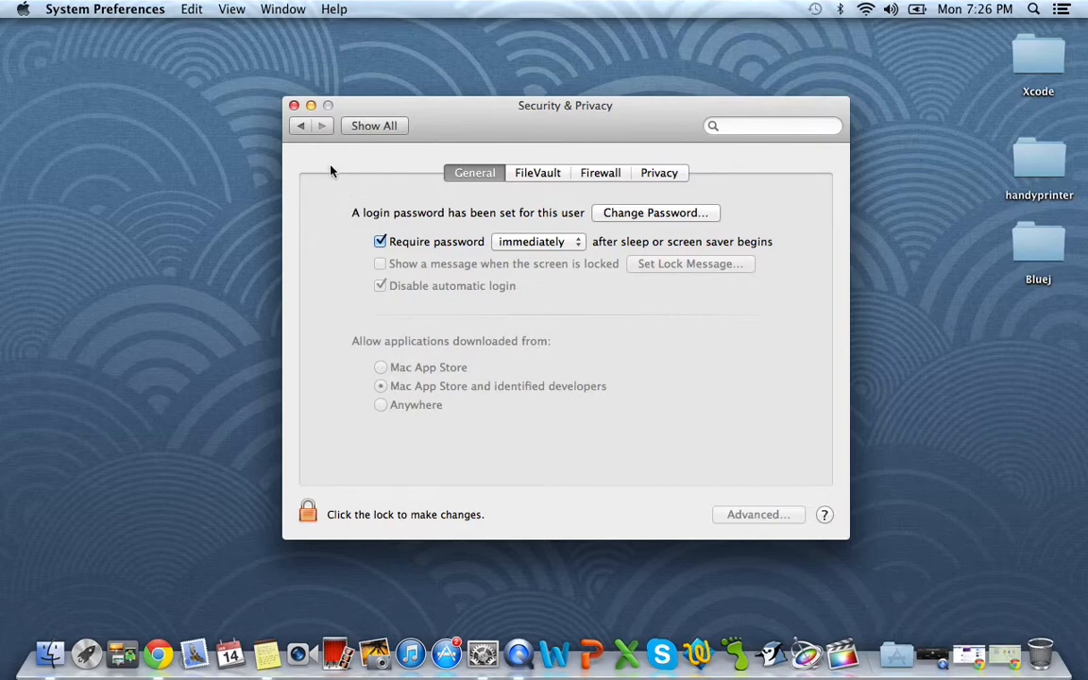
click(295, 106)
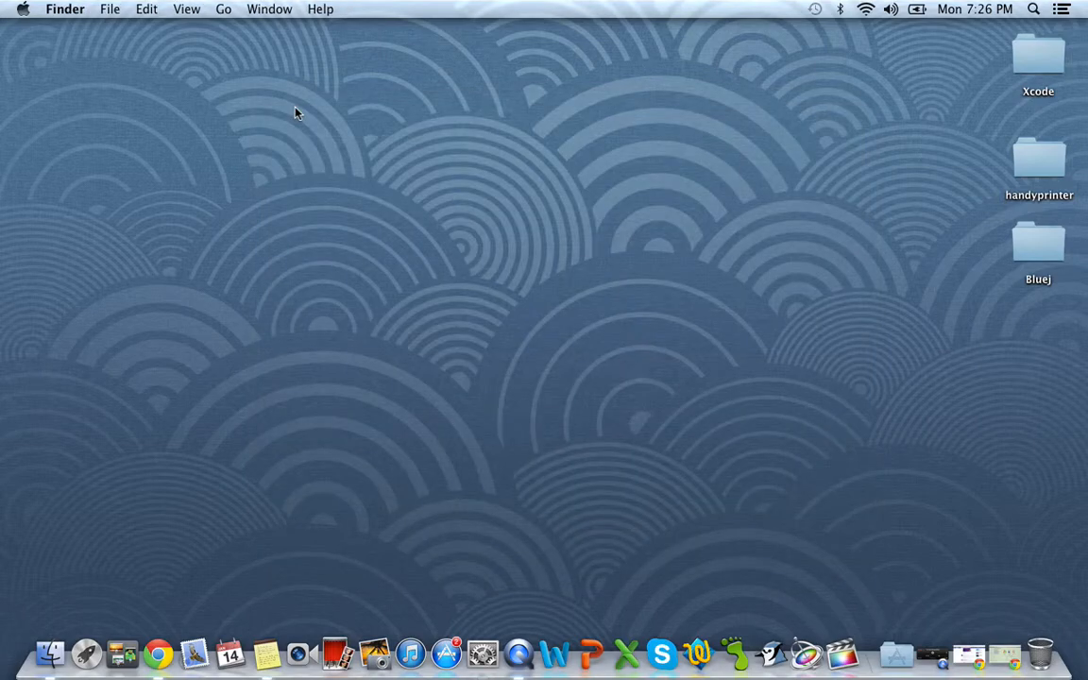
mouse_move(770, 653)
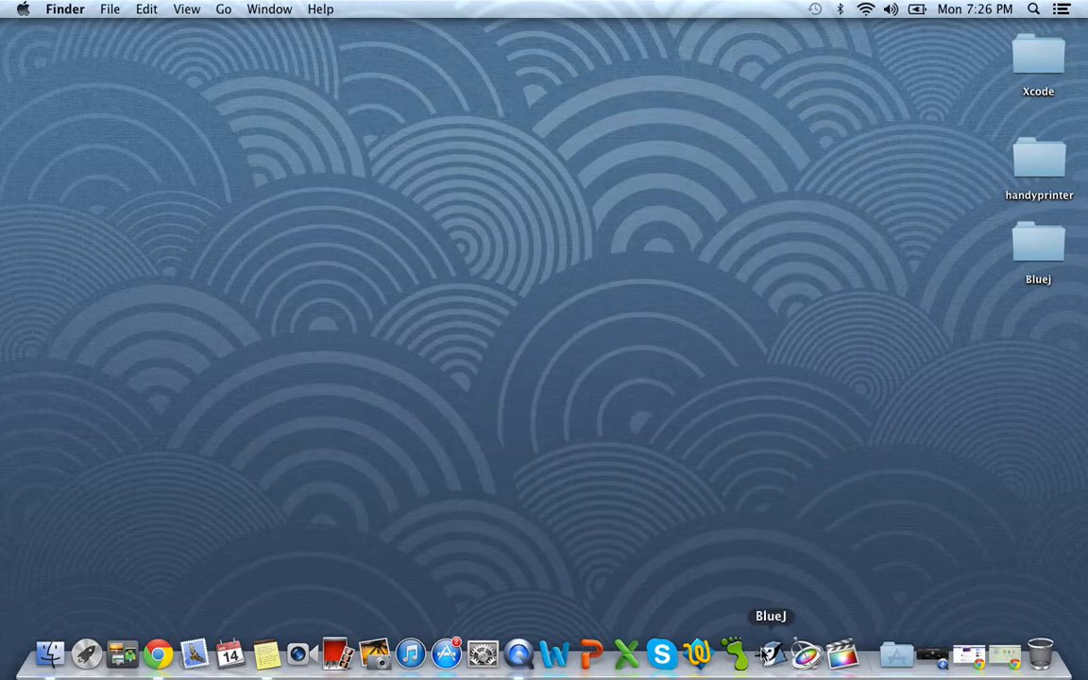
- Relaunch BlueJ from the Dock and move its window toward the screen centre
click(771, 652)
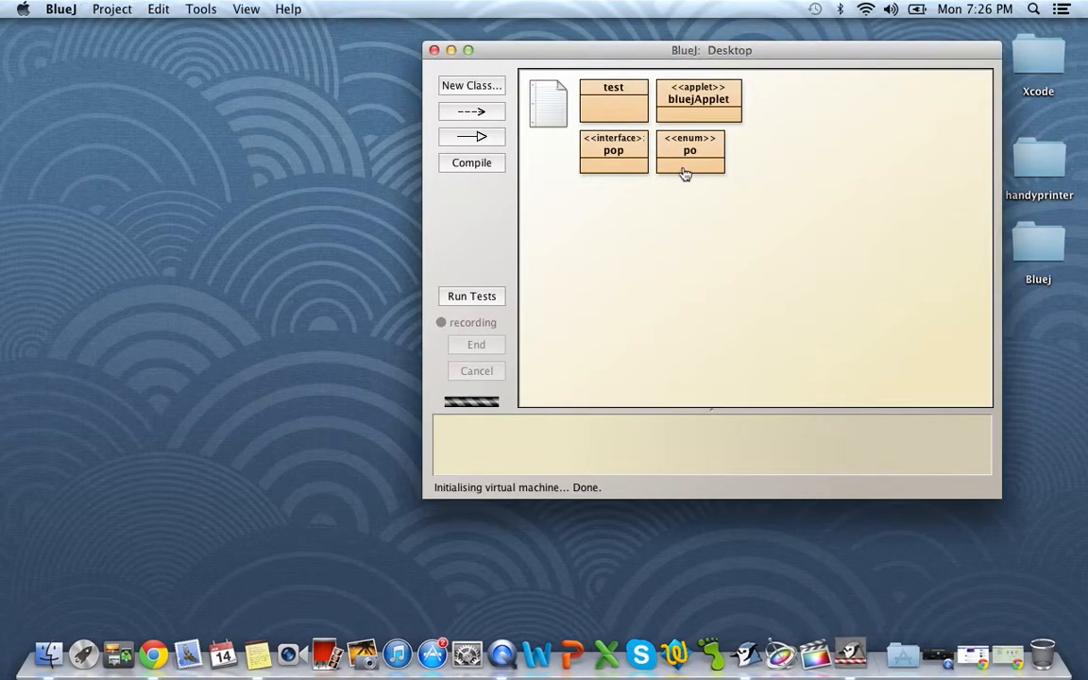
drag(712, 49, 555, 74)
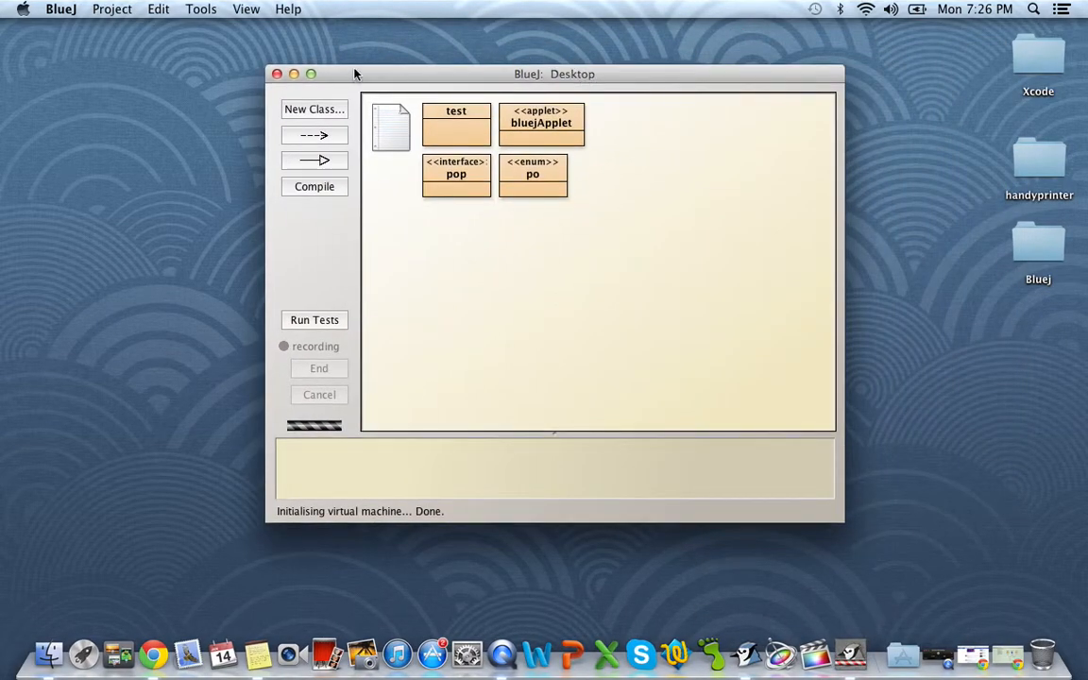